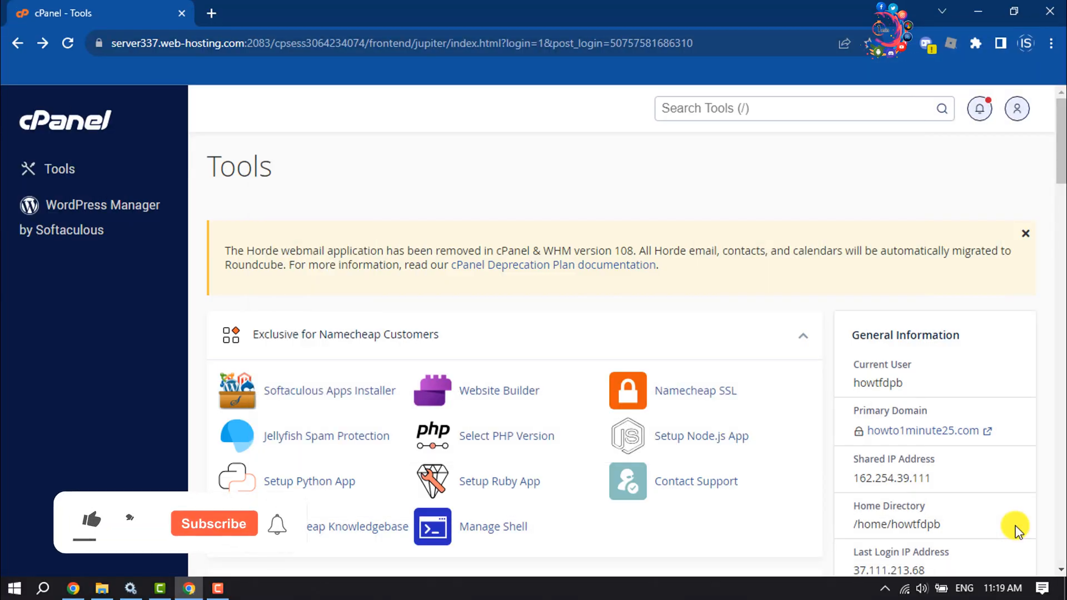
Launch phpMyAdmin from cPanel's Databases section in a new tab.
{"action": "left_click", "coordinate": [90, 520]}
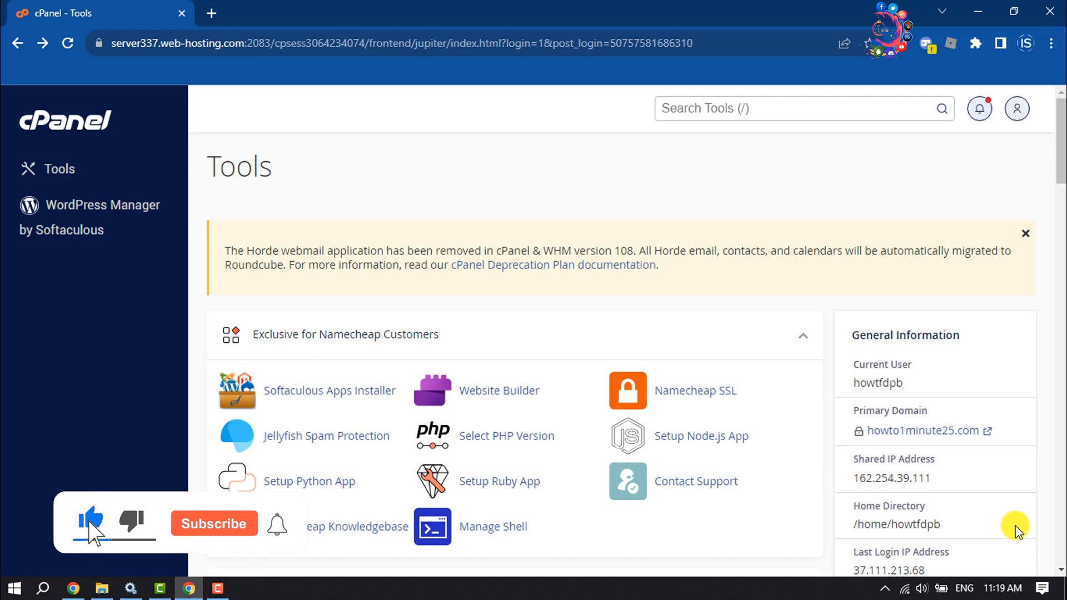
{"action": "left_click", "coordinate": [213, 523]}
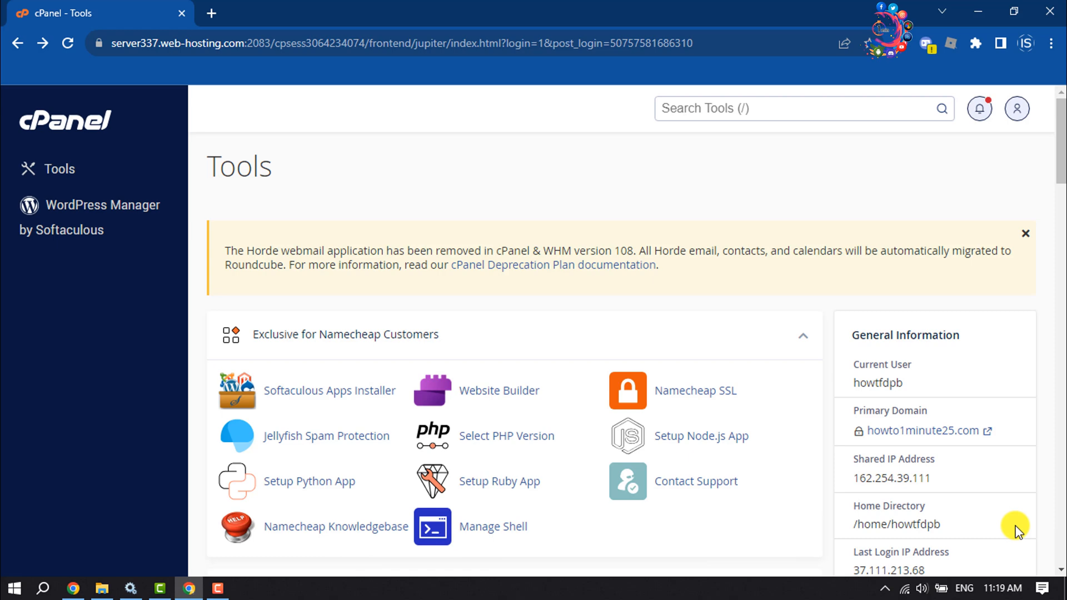
{"action": "scroll", "scroll_direction": "down", "scroll_amount": 3}
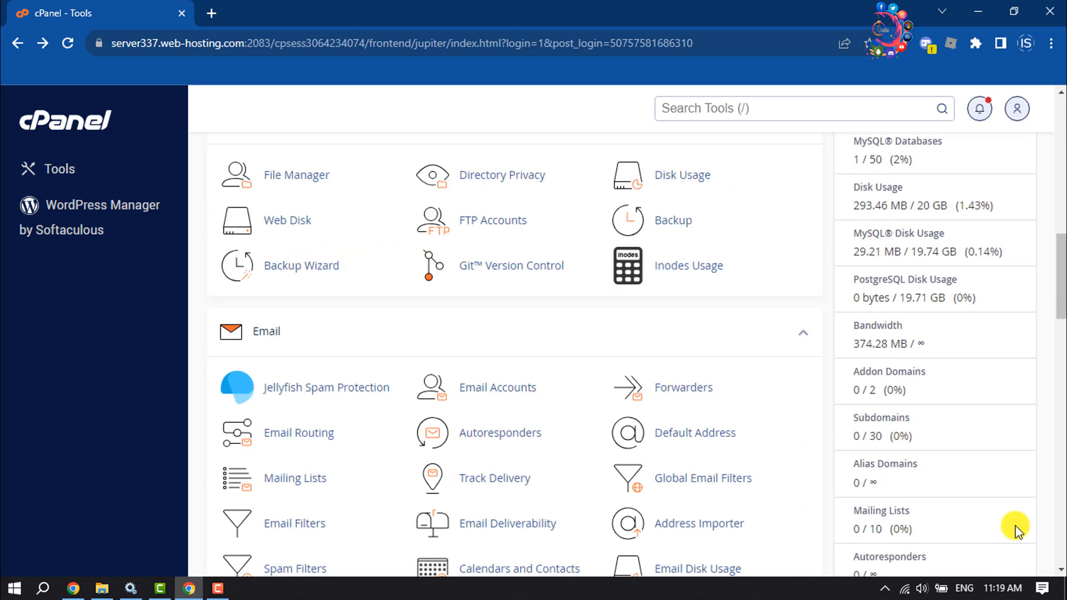
{"action": "scroll", "scroll_direction": "down", "scroll_amount": 3}
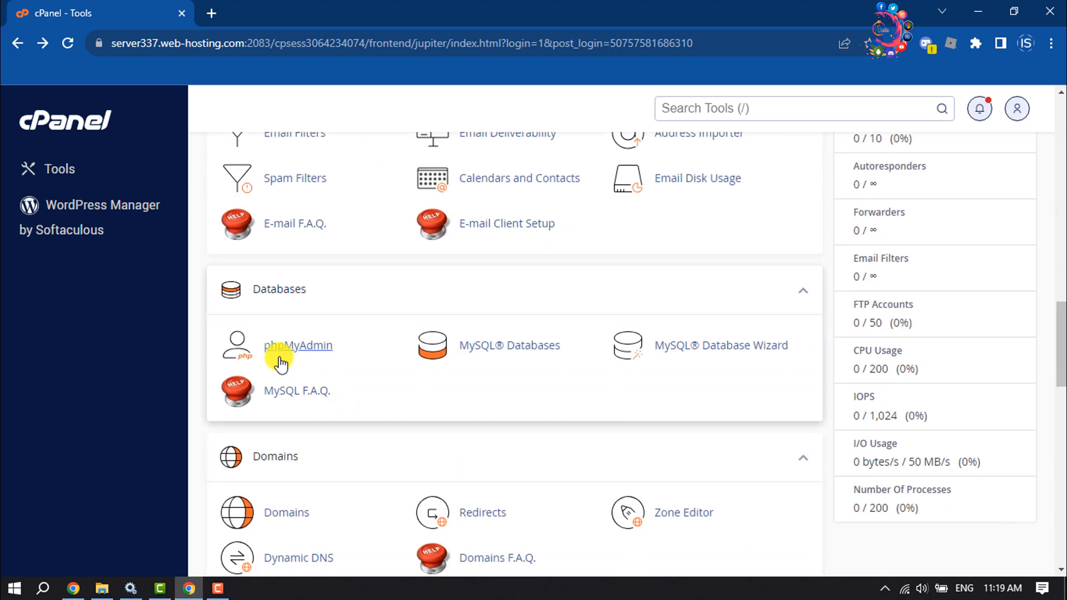
{"action": "left_click", "coordinate": [298, 346]}
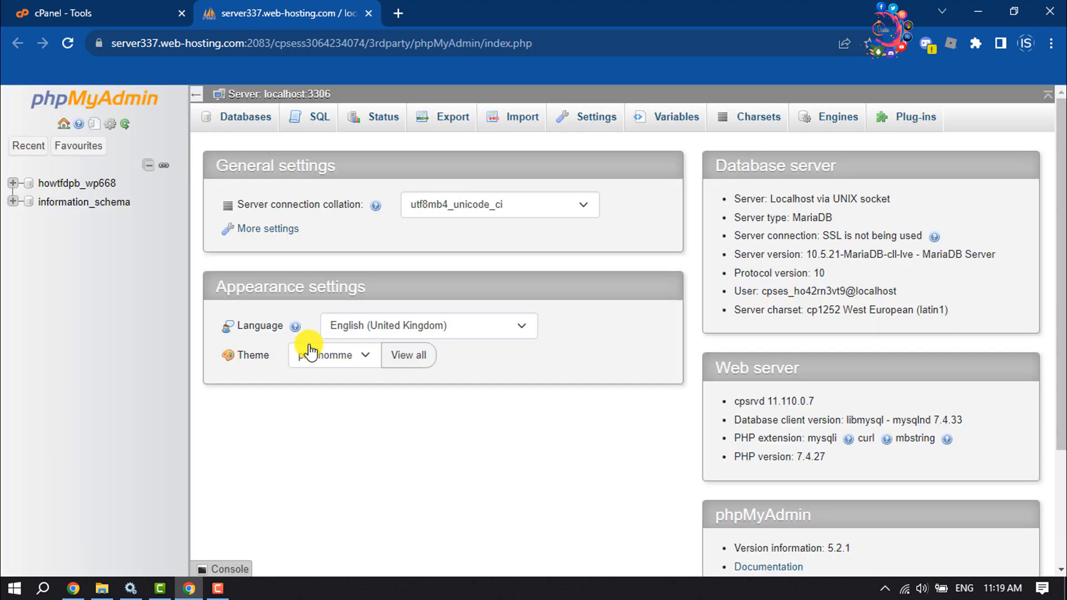
{"action": "mouse_move", "coordinate": [76, 184]}
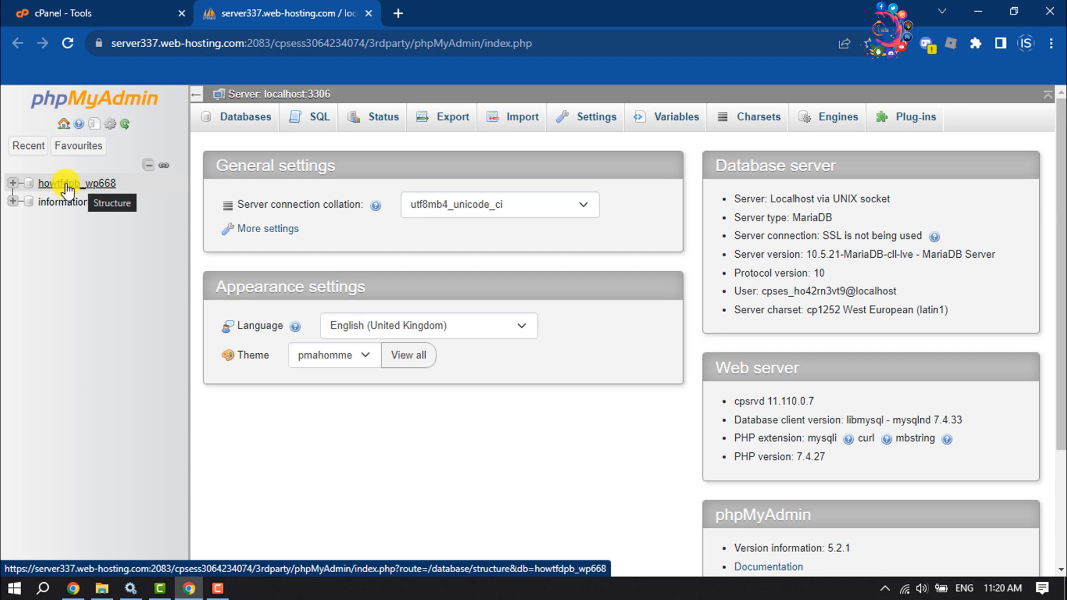
Browse the wpll_users table of database howtfdpb_wp668, listing its two users.
{"action": "left_click", "coordinate": [77, 183]}
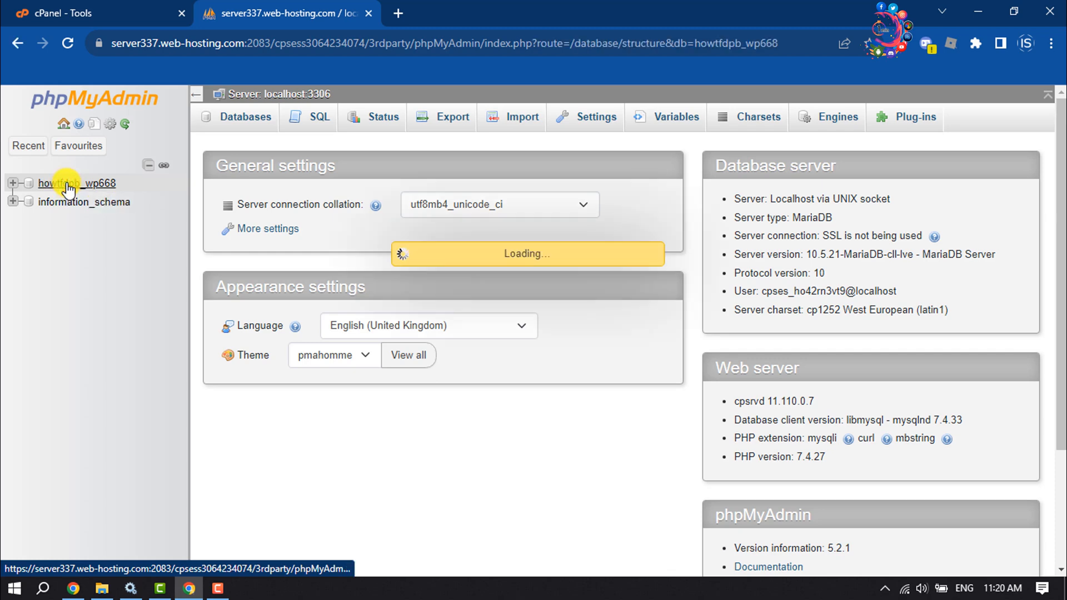
{"action": "left_click", "coordinate": [78, 183]}
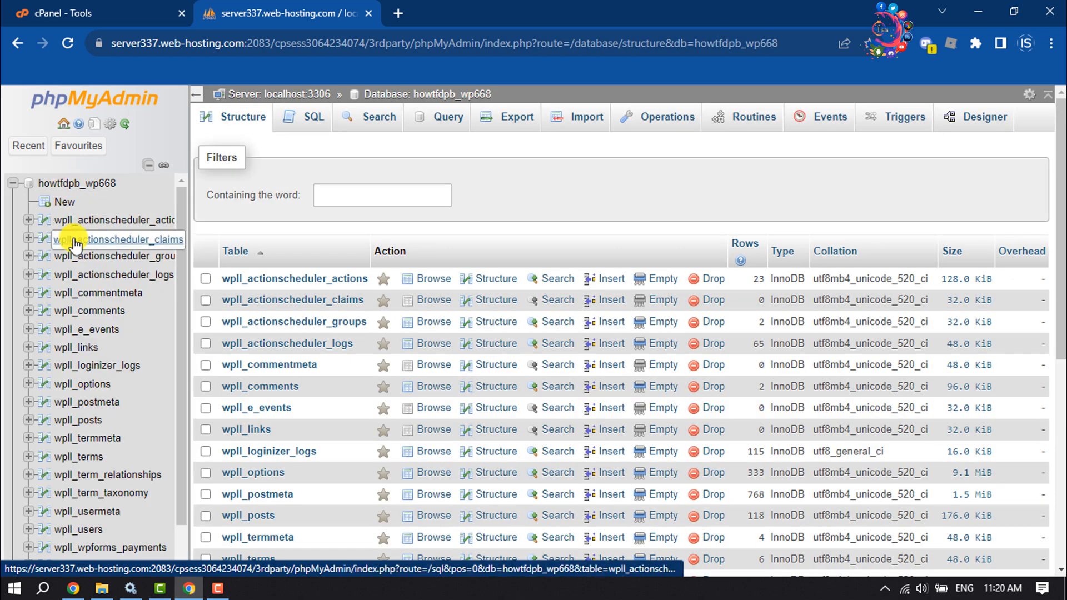
{"action": "scroll", "scroll_direction": "down", "scroll_amount": 3}
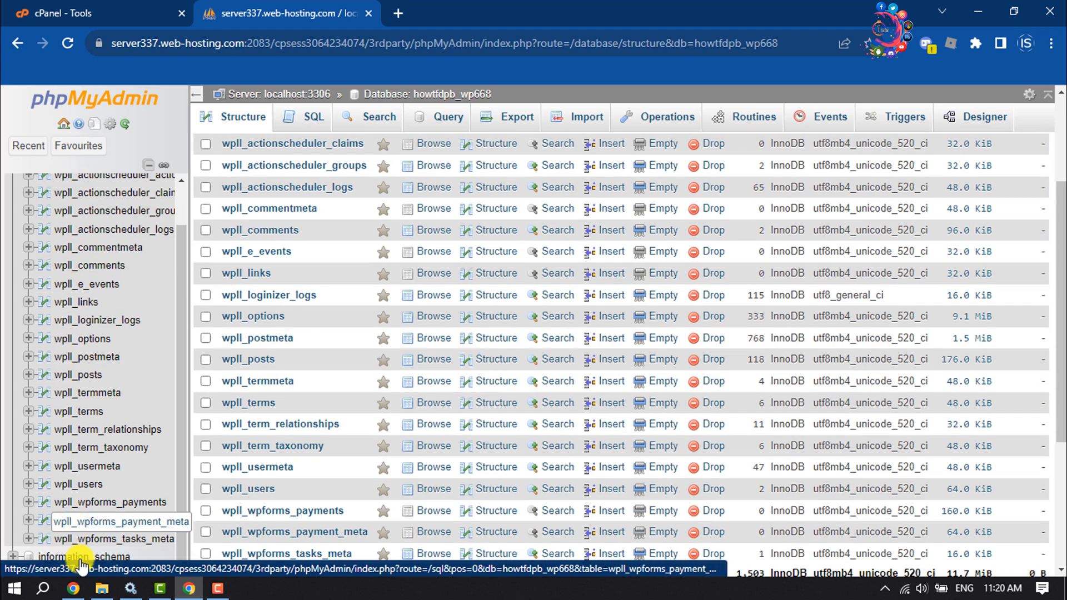
{"action": "mouse_move", "coordinate": [64, 490]}
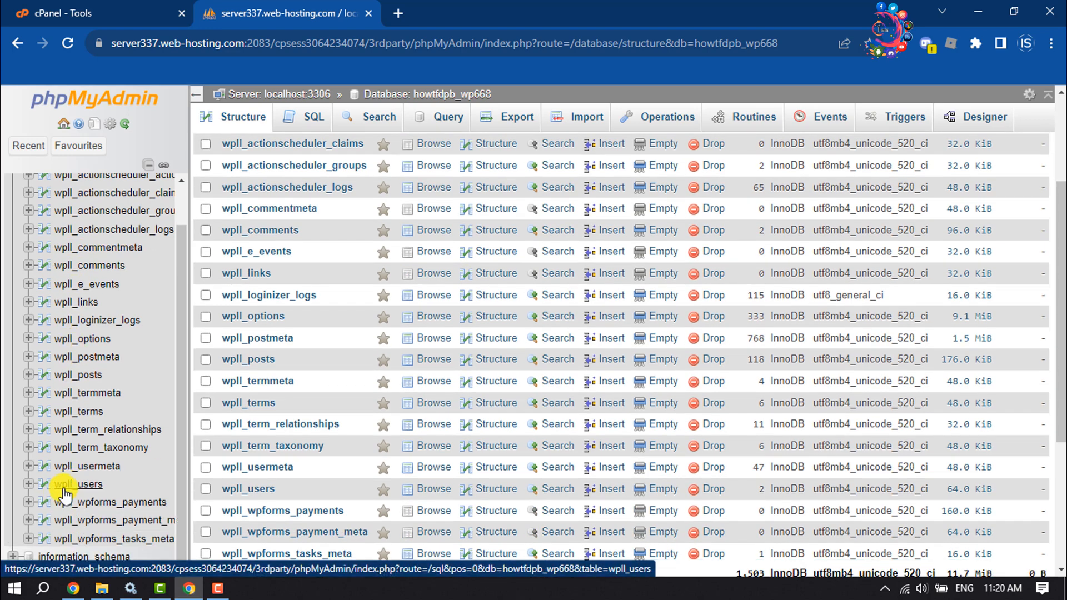
{"action": "left_click", "coordinate": [81, 484]}
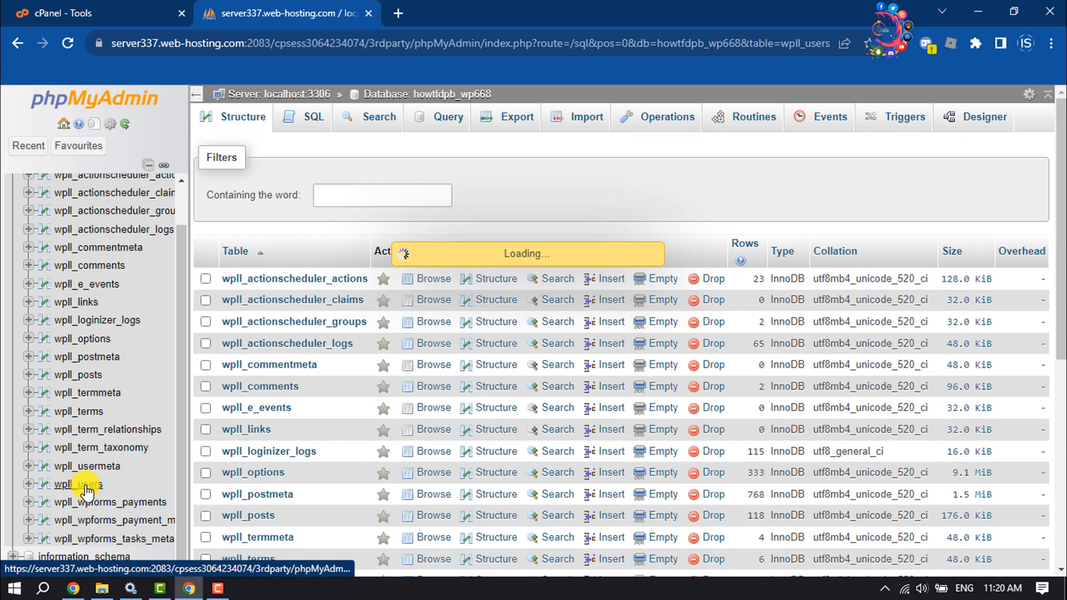
{"action": "left_click", "coordinate": [78, 483]}
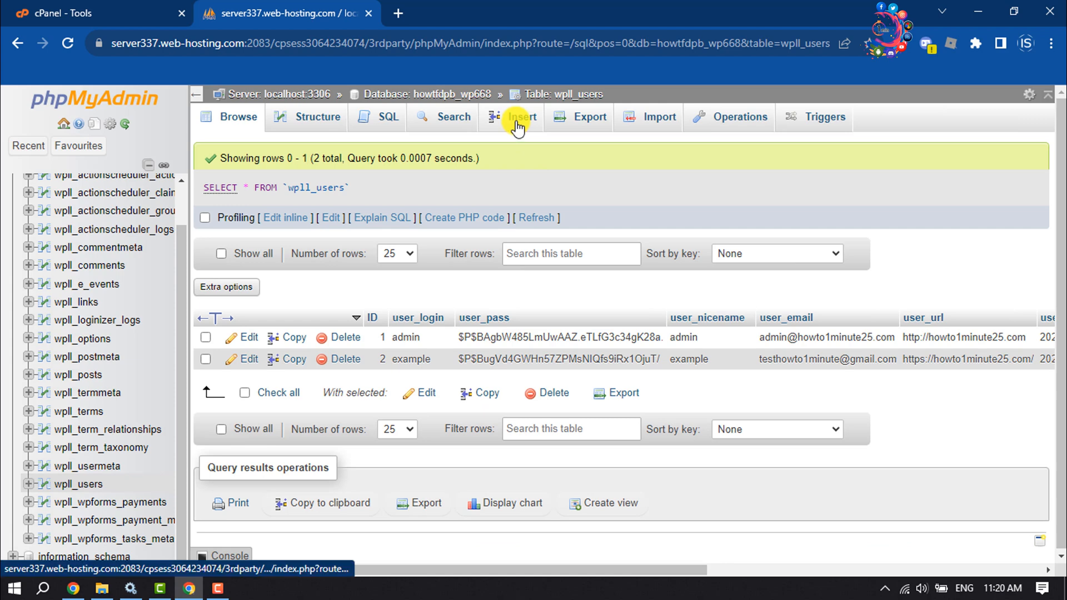
{"action": "left_click", "coordinate": [521, 117]}
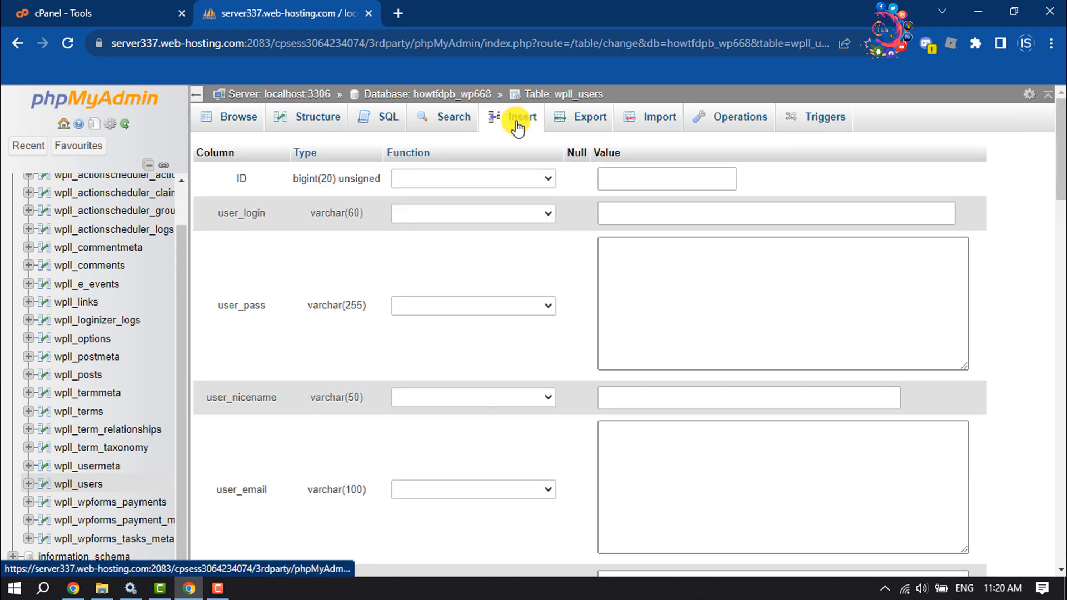
{"action": "left_click", "coordinate": [666, 178]}
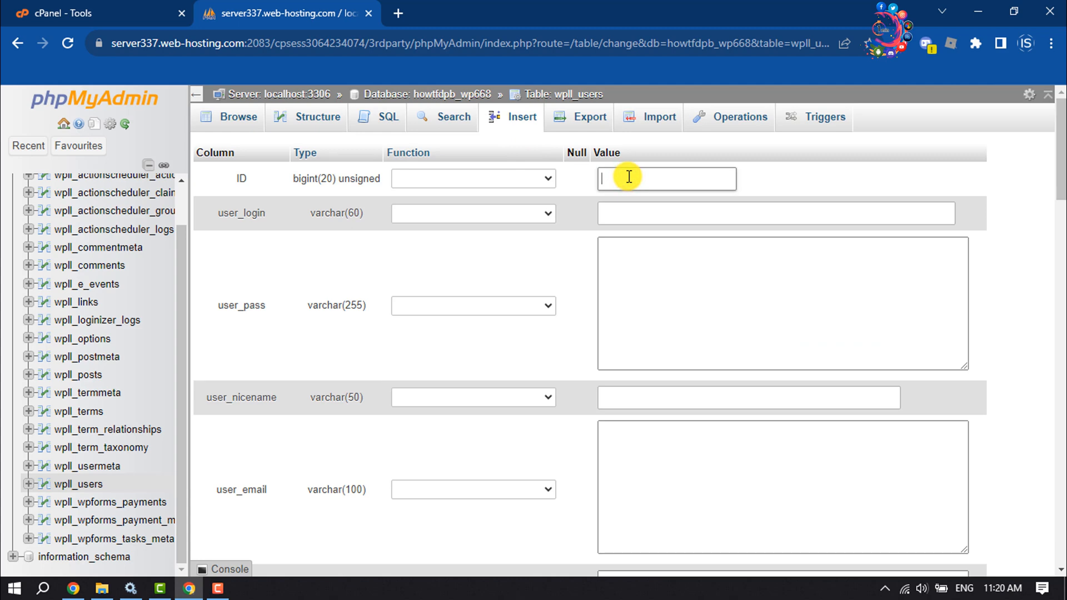
{"action": "left_click", "coordinate": [235, 117]}
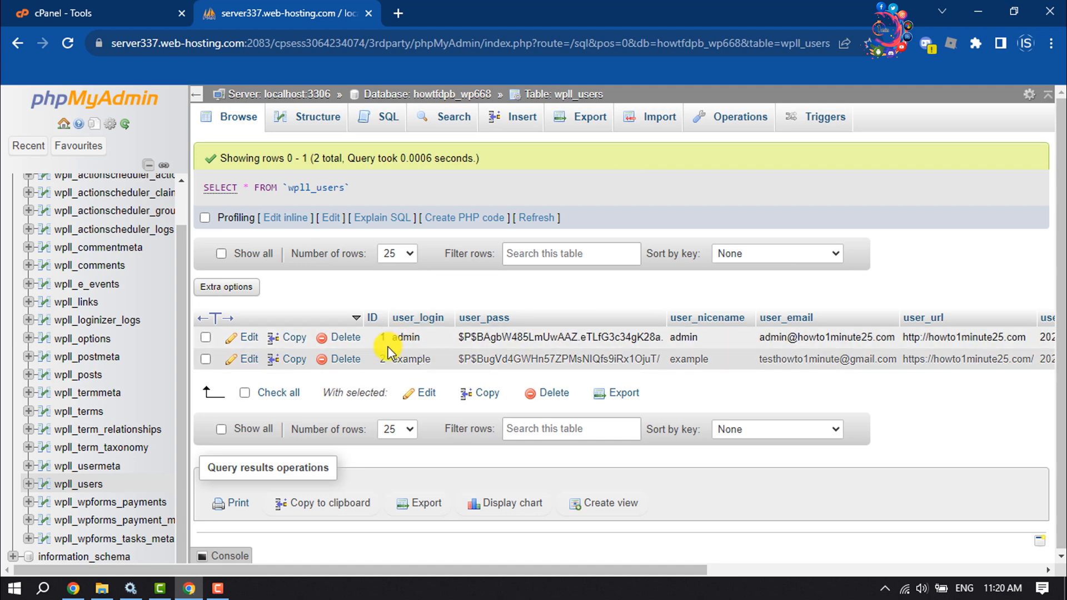
{"action": "mouse_move", "coordinate": [378, 348]}
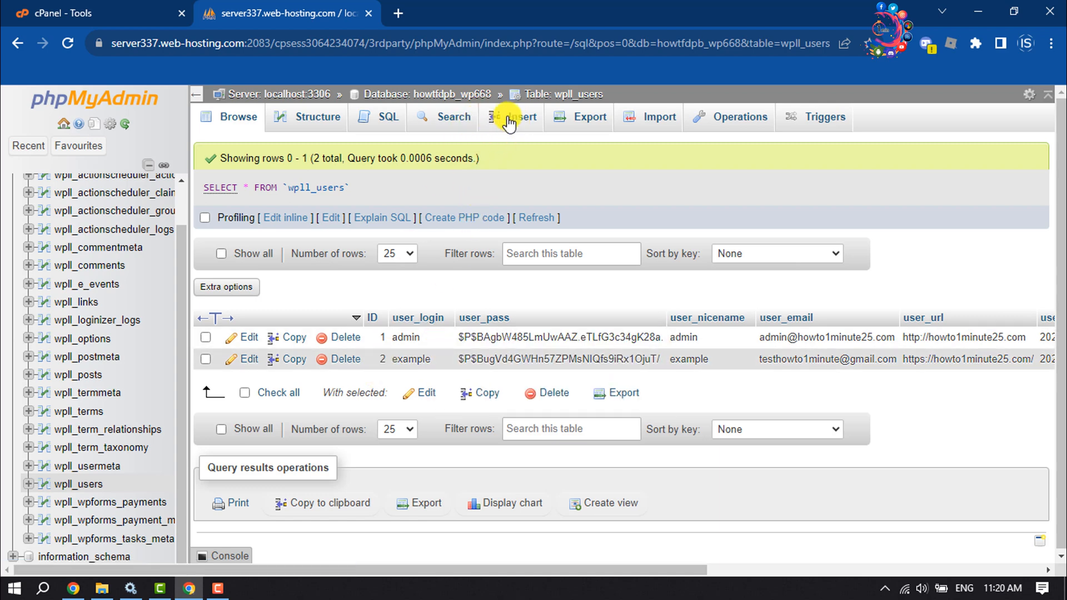
Start a new wpll_users row with ID 3 and user_login test2 via Insert.
{"action": "left_click", "coordinate": [519, 116]}
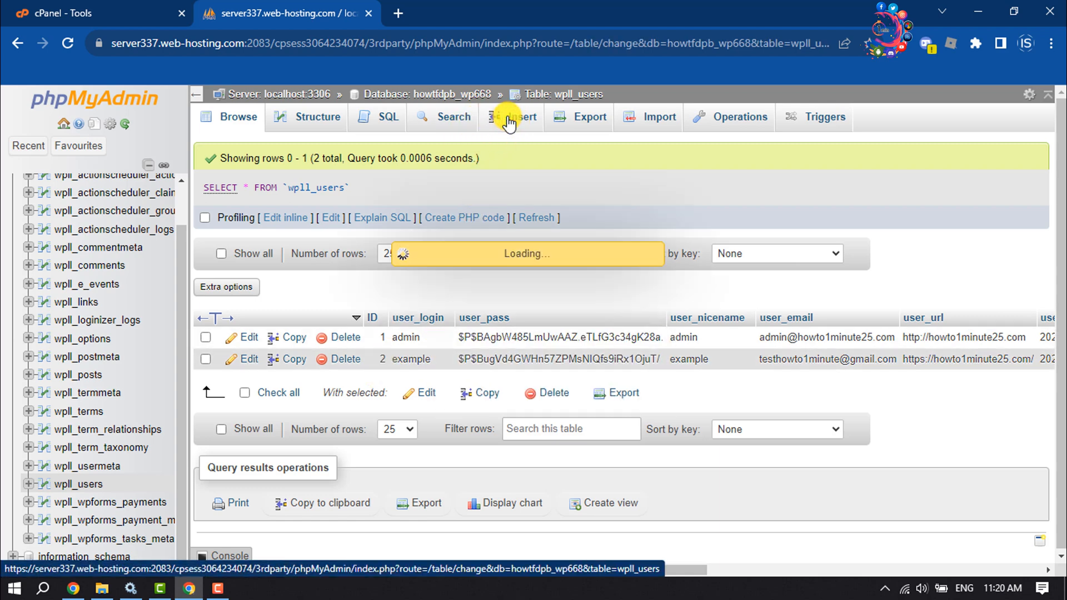
{"action": "left_click", "coordinate": [522, 117]}
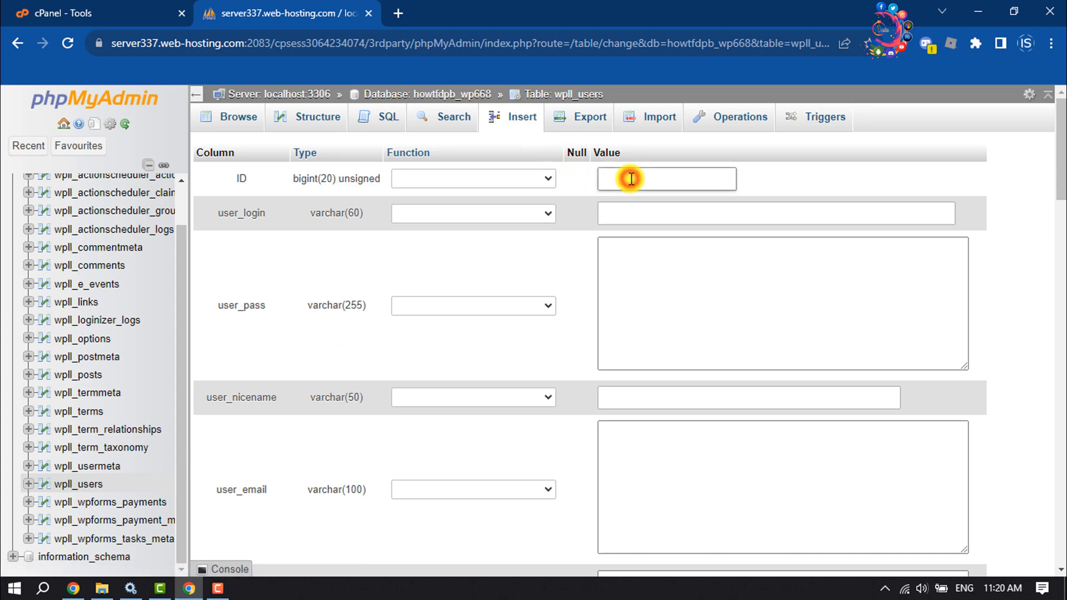
{"action": "type", "text": "3"}
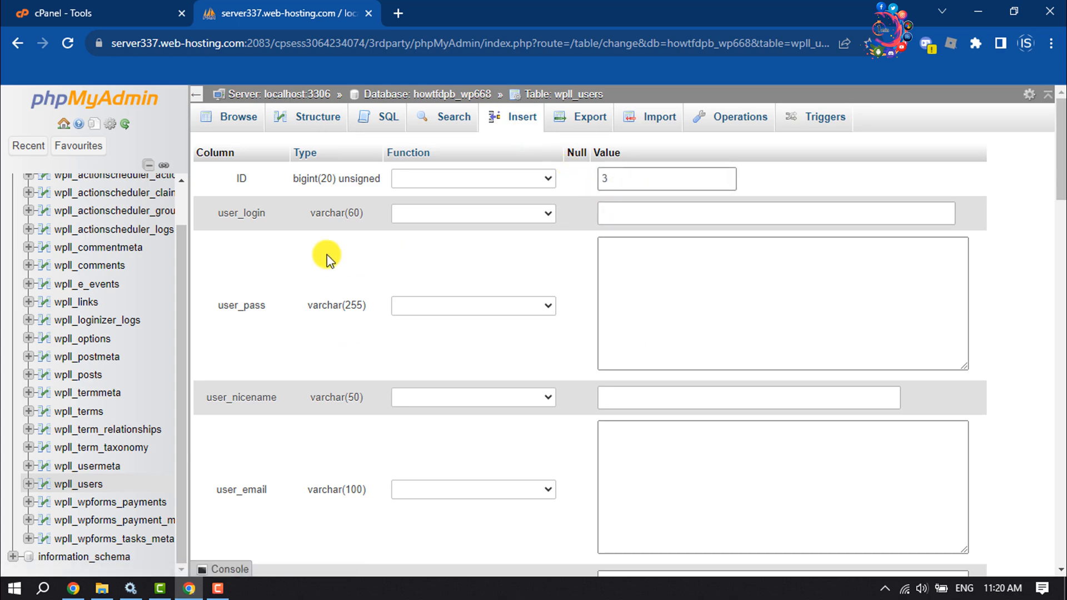
{"action": "left_click", "coordinate": [776, 213]}
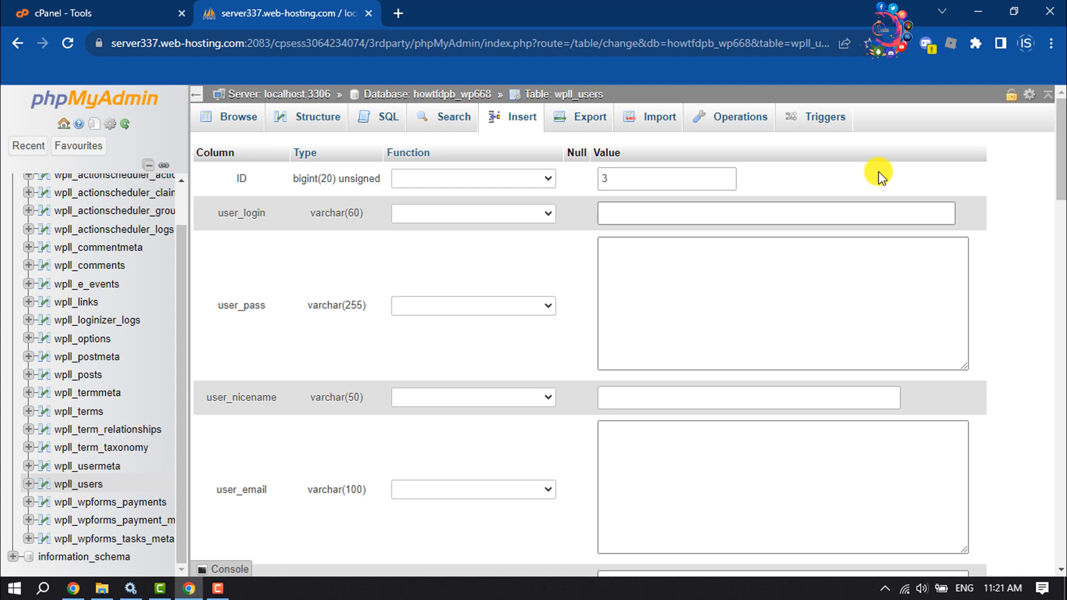
{"action": "type", "text": "test2"}
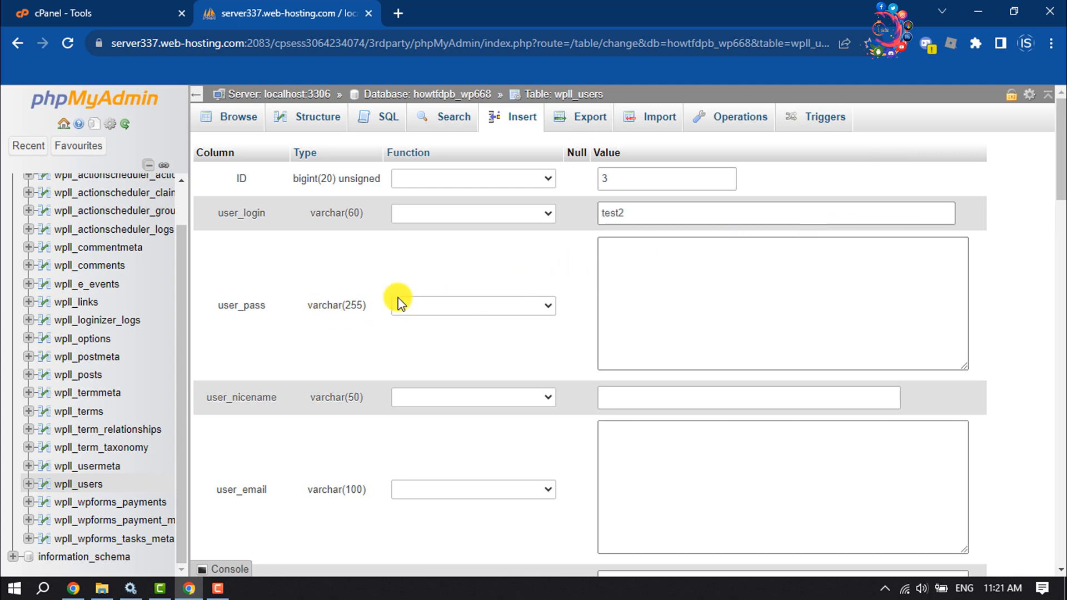
{"action": "left_click", "coordinate": [471, 305]}
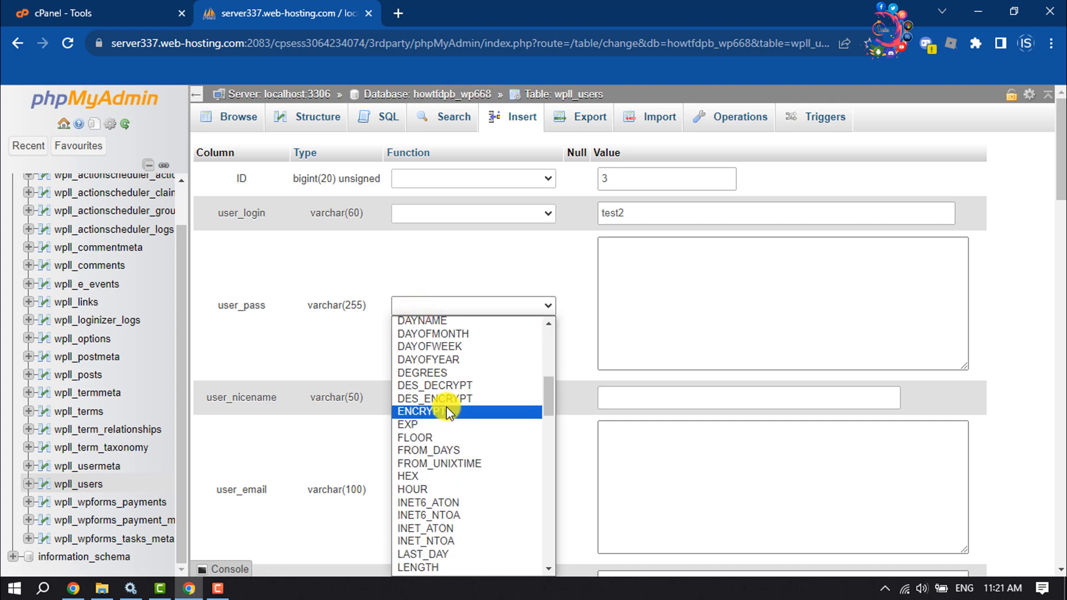
{"action": "scroll", "scroll_direction": "down", "scroll_amount": 3}
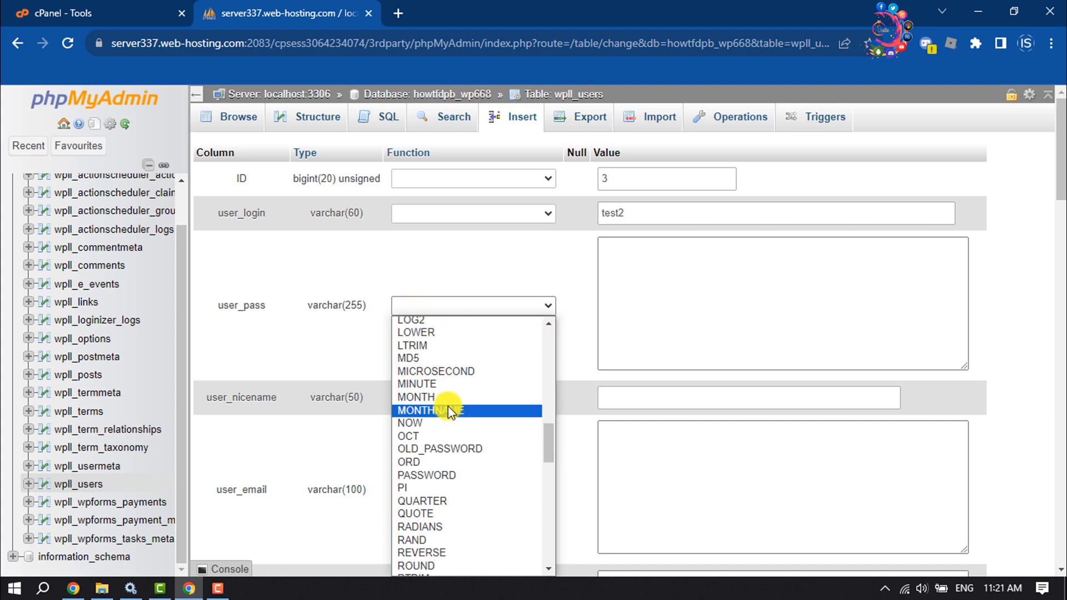
{"action": "left_click", "coordinate": [408, 358]}
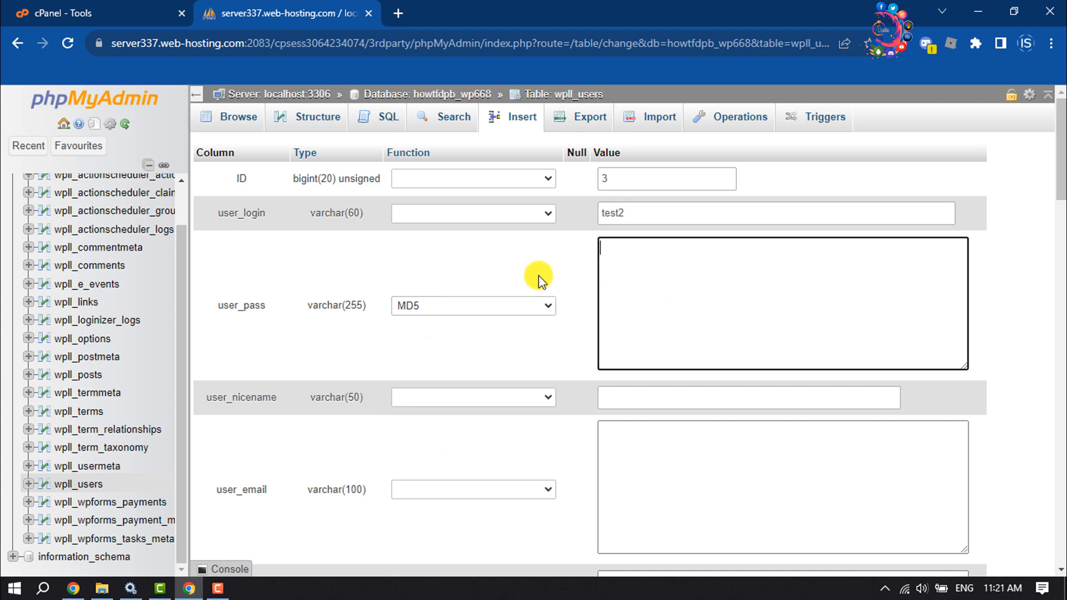
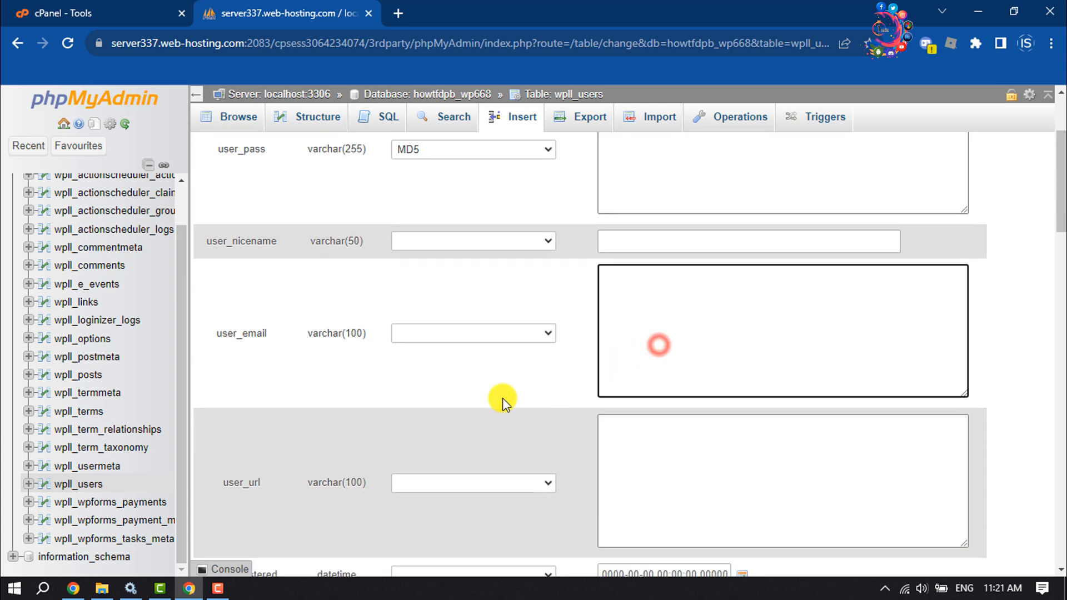
Insert the test2 row into wpll_users with Go, confirmed as one row inserted.
{"action": "left_click", "coordinate": [650, 352]}
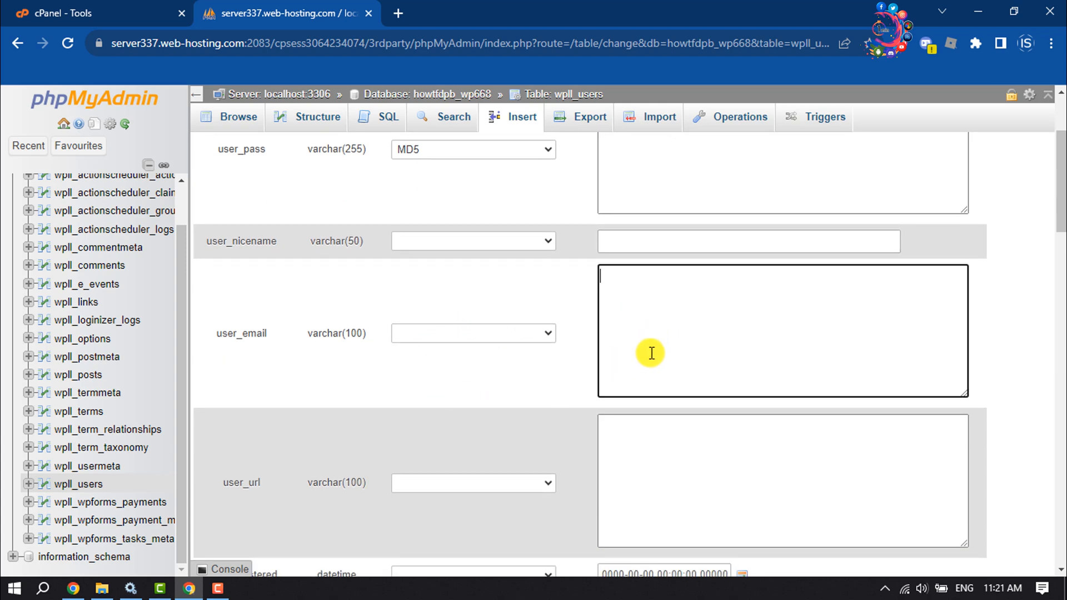
{"action": "scroll", "scroll_direction": "down", "scroll_amount": 3}
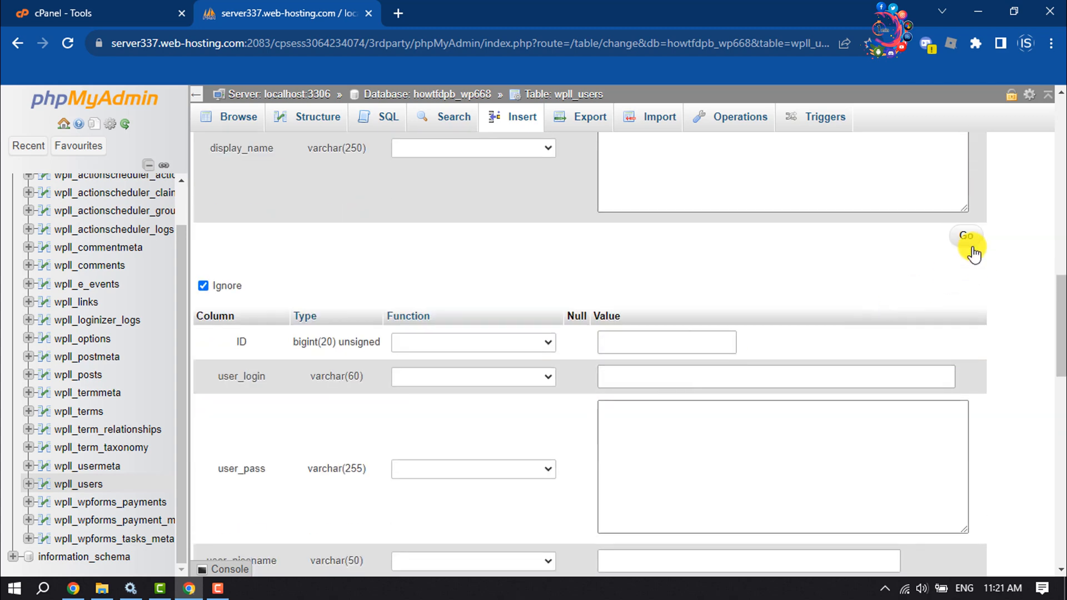
{"action": "left_click", "coordinate": [965, 236]}
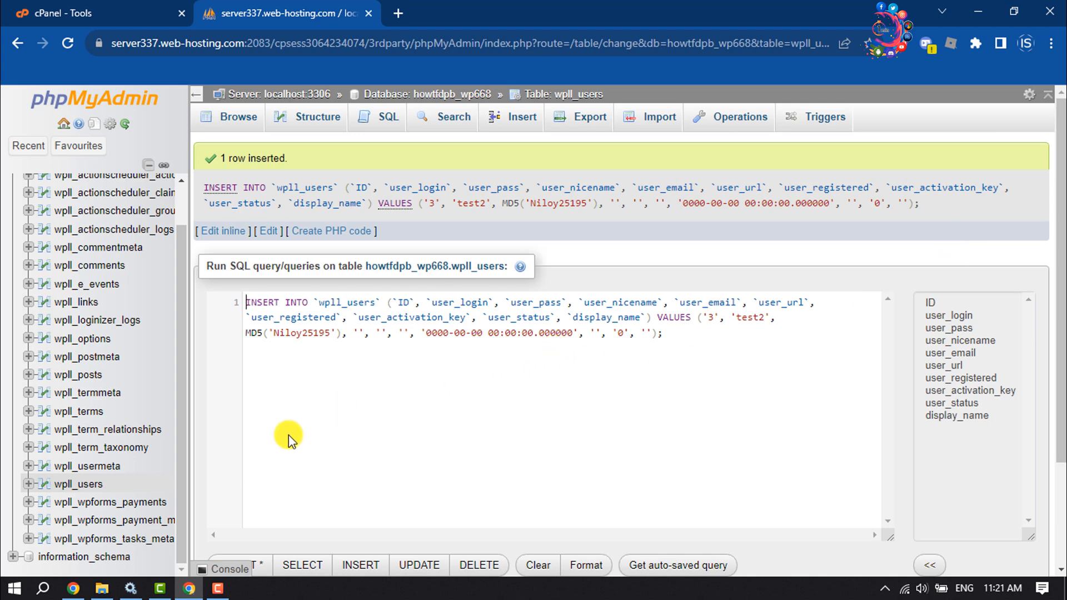
{"action": "mouse_move", "coordinate": [89, 466]}
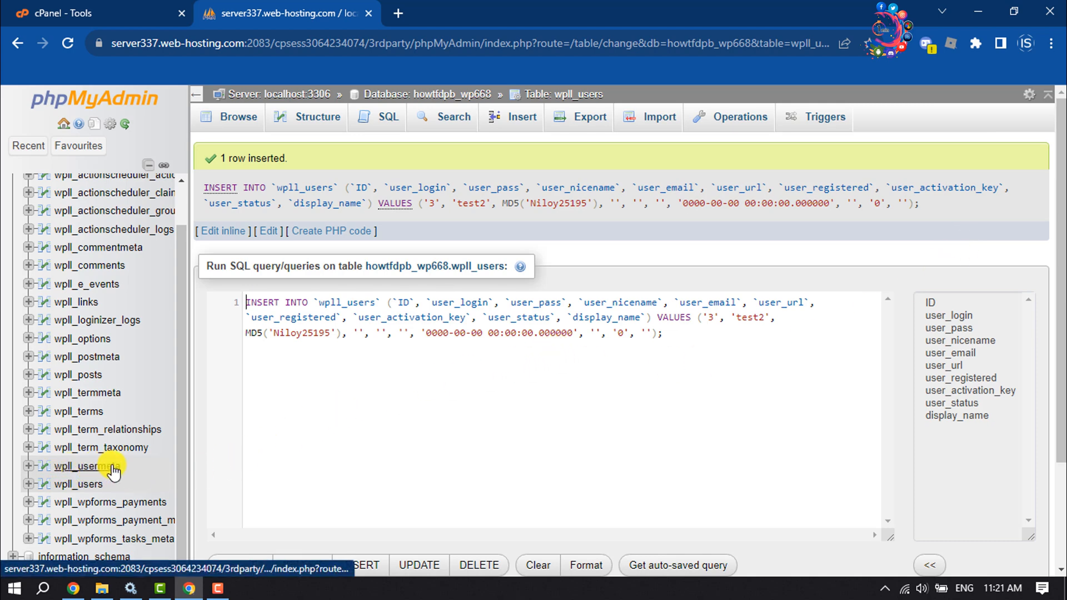
Bring up a blank Insert form for the wpll_usermeta table.
{"action": "left_click", "coordinate": [89, 466]}
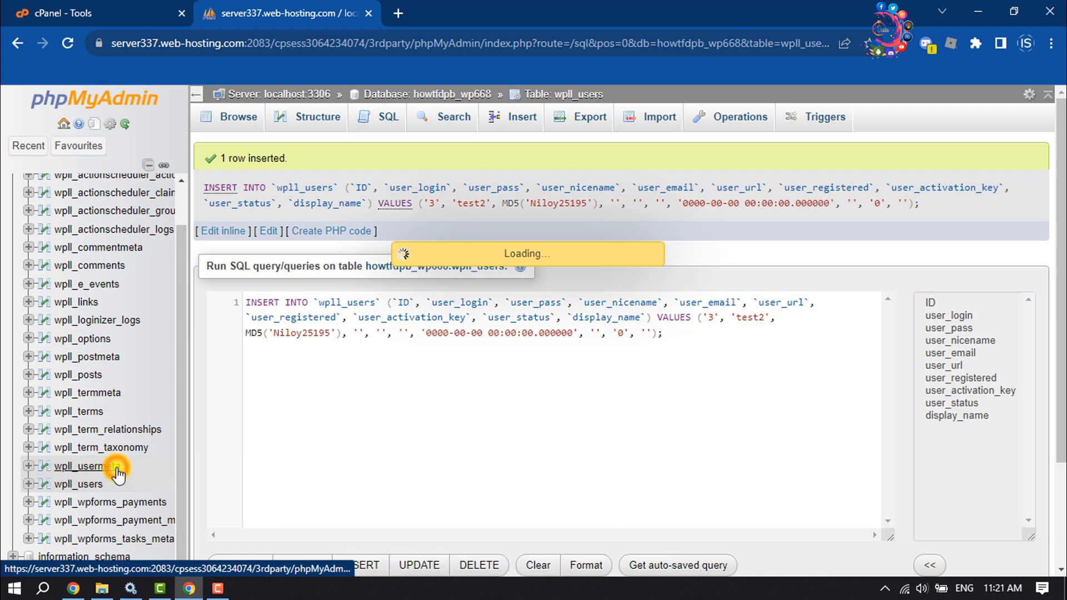
{"action": "left_click", "coordinate": [88, 466]}
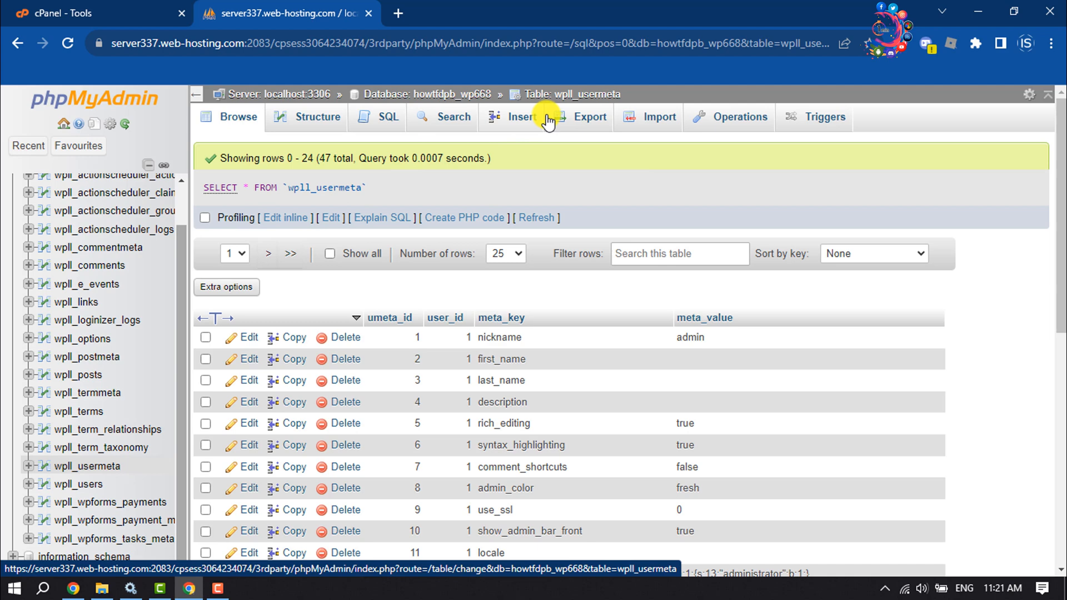
{"action": "left_click", "coordinate": [521, 117]}
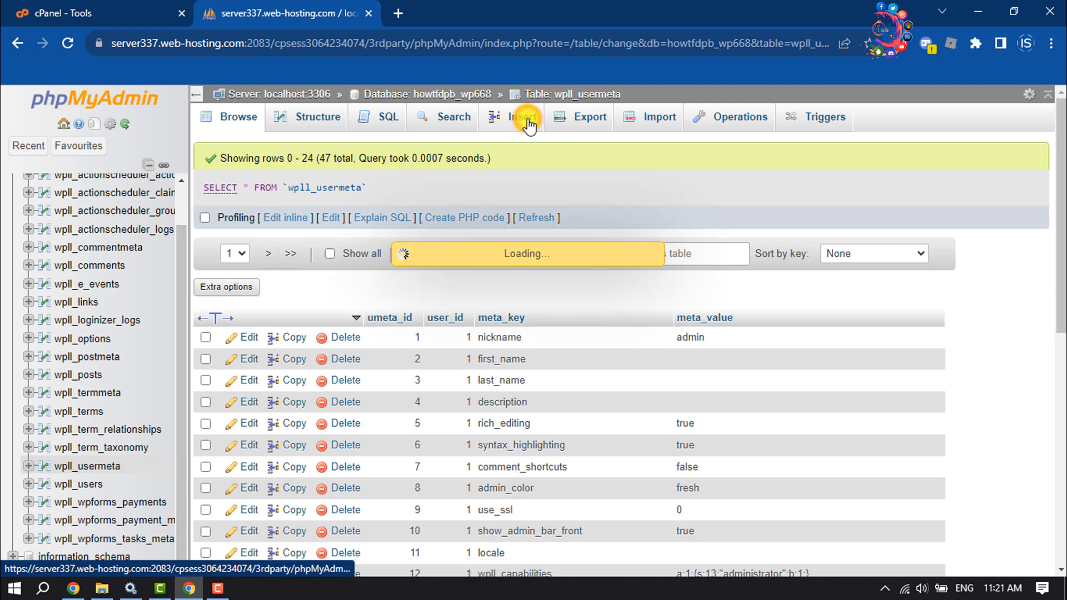
{"action": "left_click", "coordinate": [521, 117]}
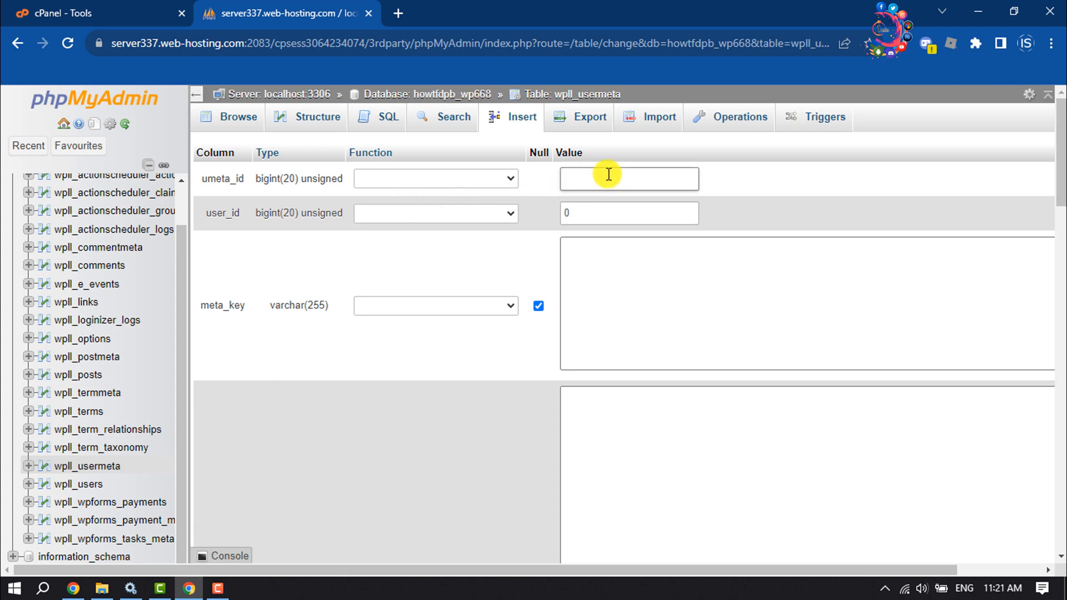
Fill user_id 3, meta_key wp_capabilities, meta_value a:1:{s:13:"administrator";b:1;}.
{"action": "left_click", "coordinate": [628, 177]}
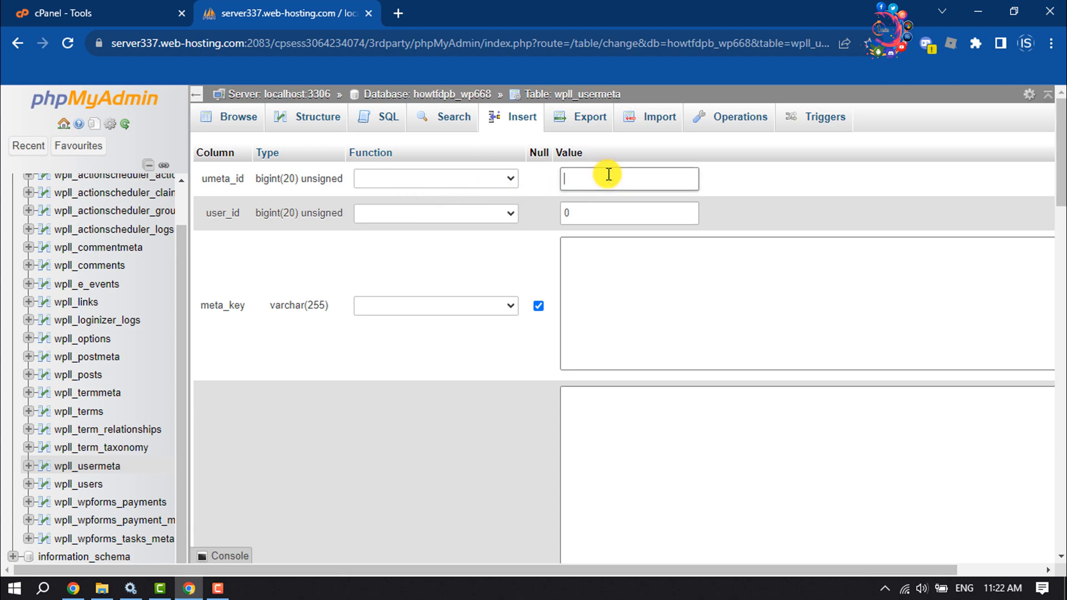
{"action": "type", "text": "3"}
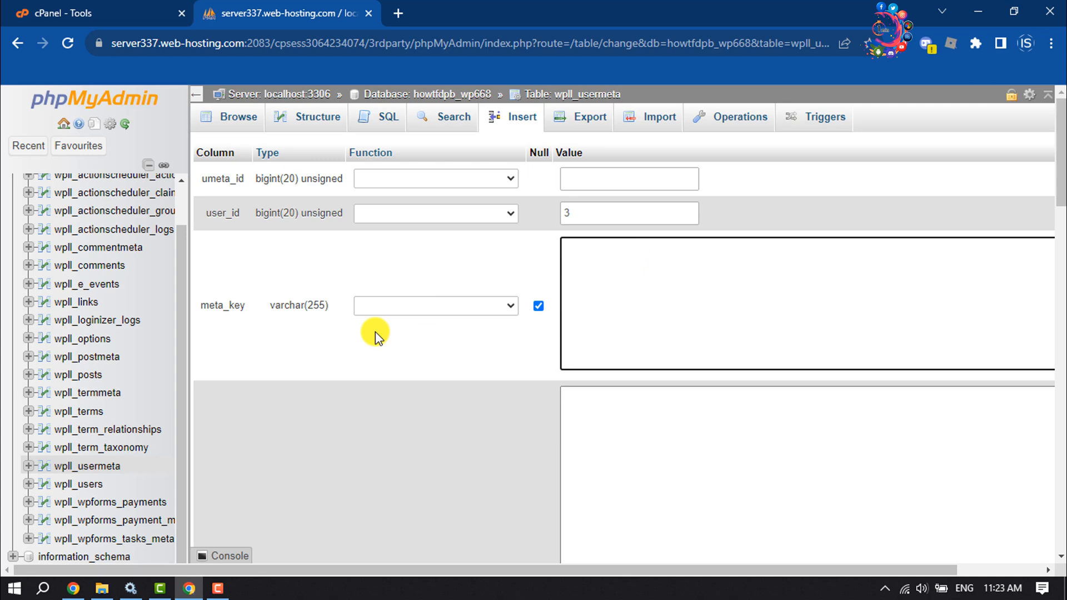
{"action": "type", "text": "wp_capabilities"}
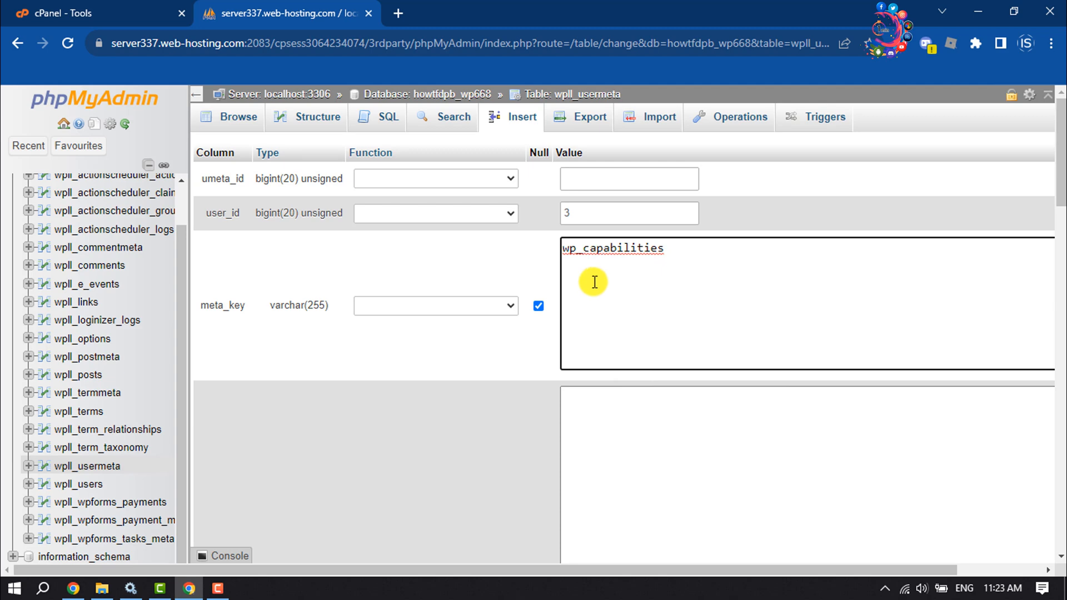
{"action": "left_click", "coordinate": [538, 306]}
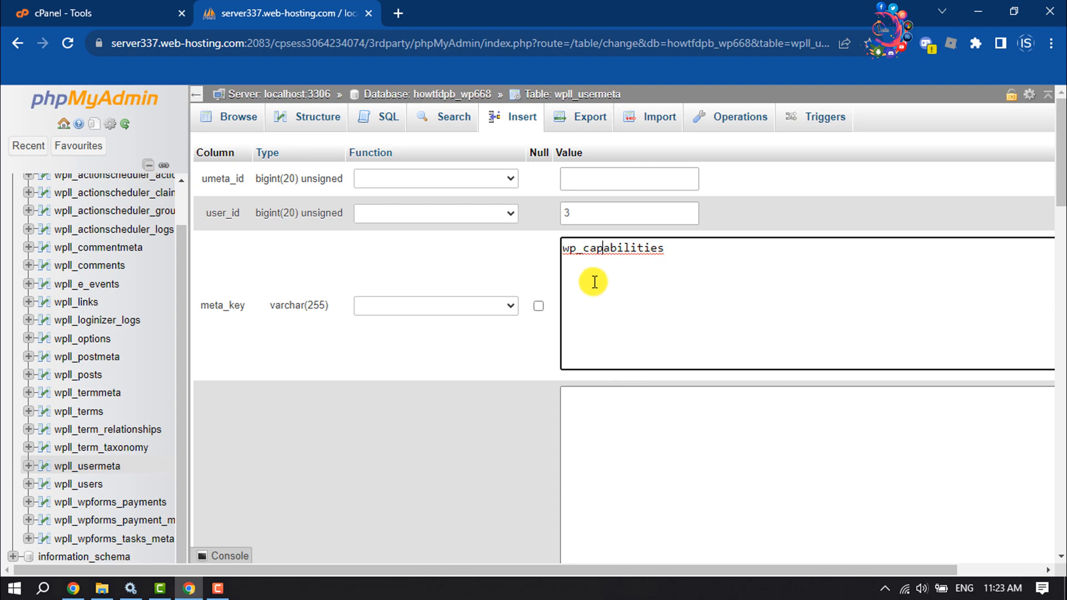
{"action": "left_click", "coordinate": [538, 354]}
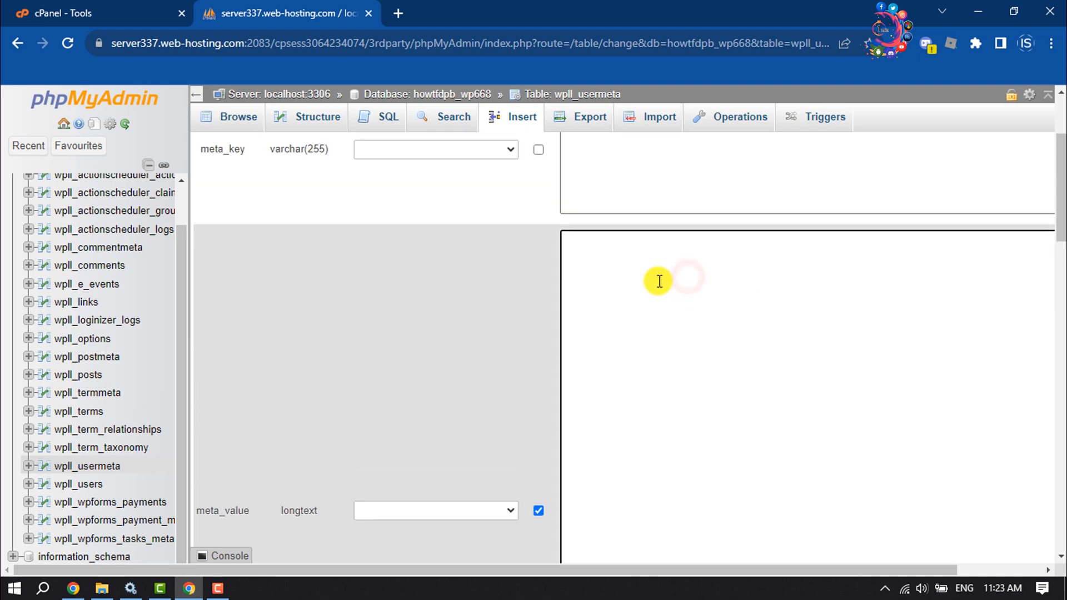
{"action": "type", "text": "a:1:{s:13:\"administrator\";b:1;}"}
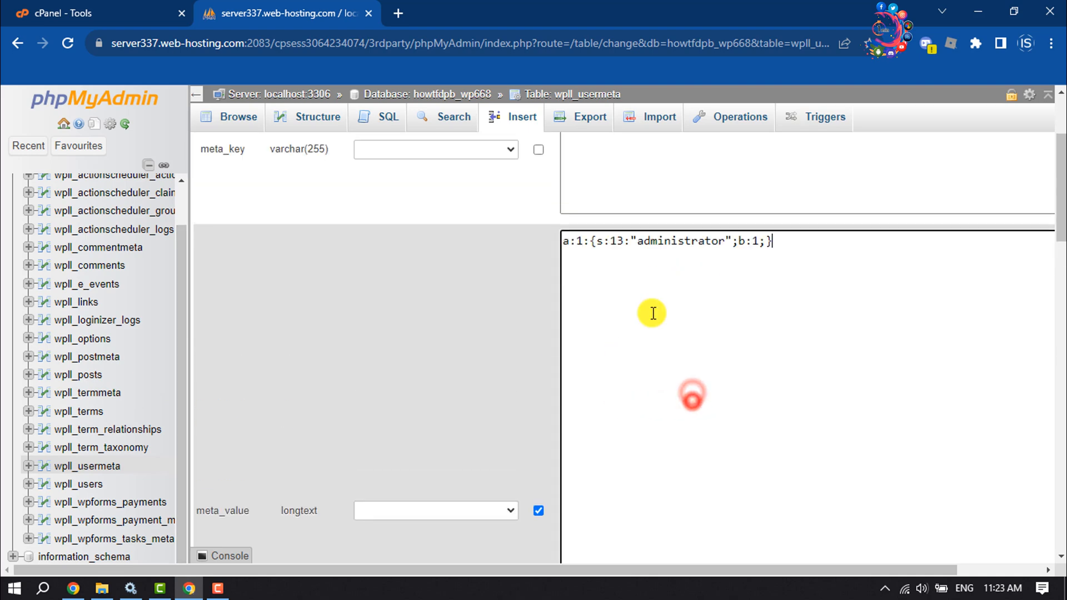
{"action": "mouse_move", "coordinate": [693, 311]}
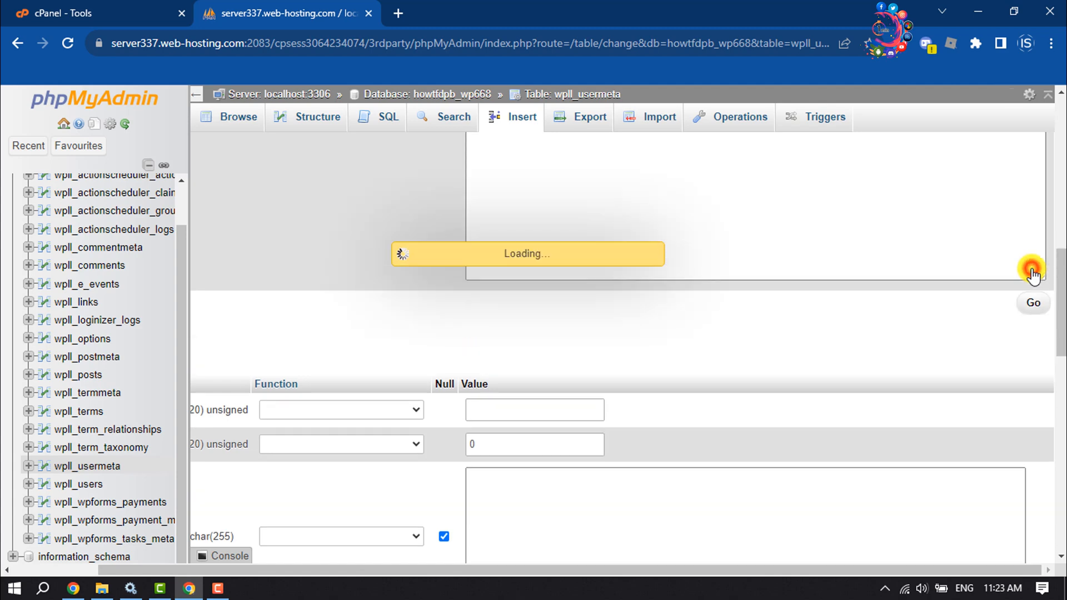
Save the wp_capabilities row with Go, confirmed as one row inserted.
{"action": "left_click", "coordinate": [1033, 303]}
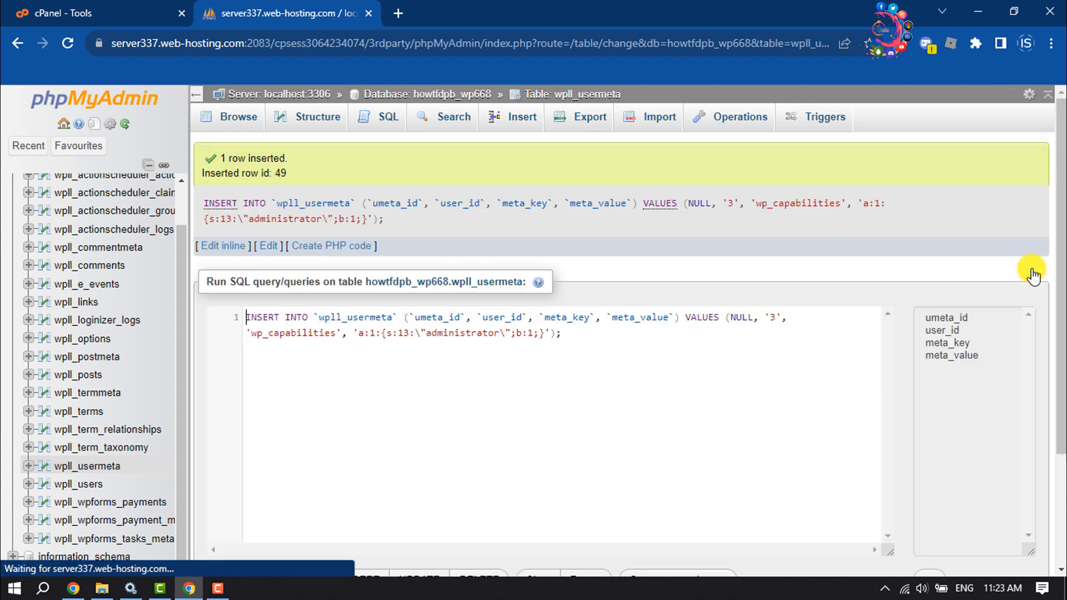
{"action": "scroll", "scroll_direction": "down", "scroll_amount": 3}
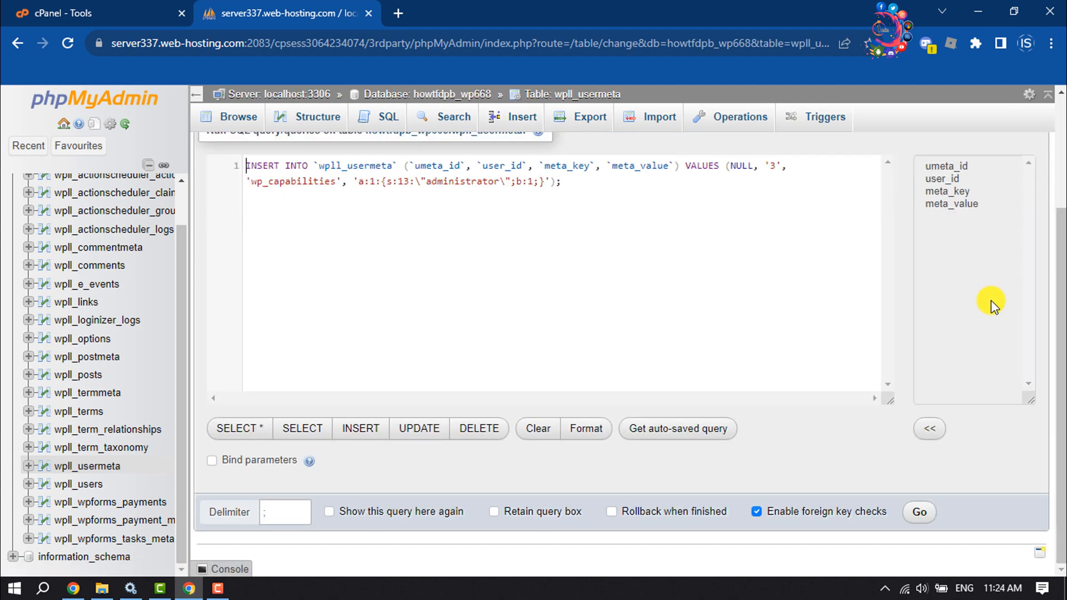
{"action": "left_click", "coordinate": [918, 511]}
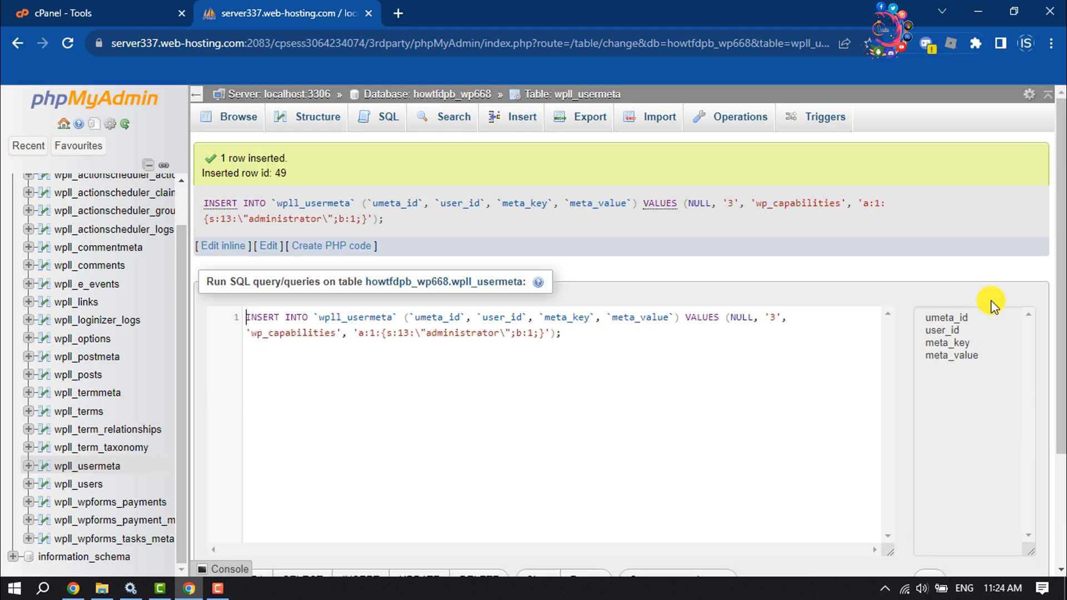
{"action": "mouse_move", "coordinate": [521, 117]}
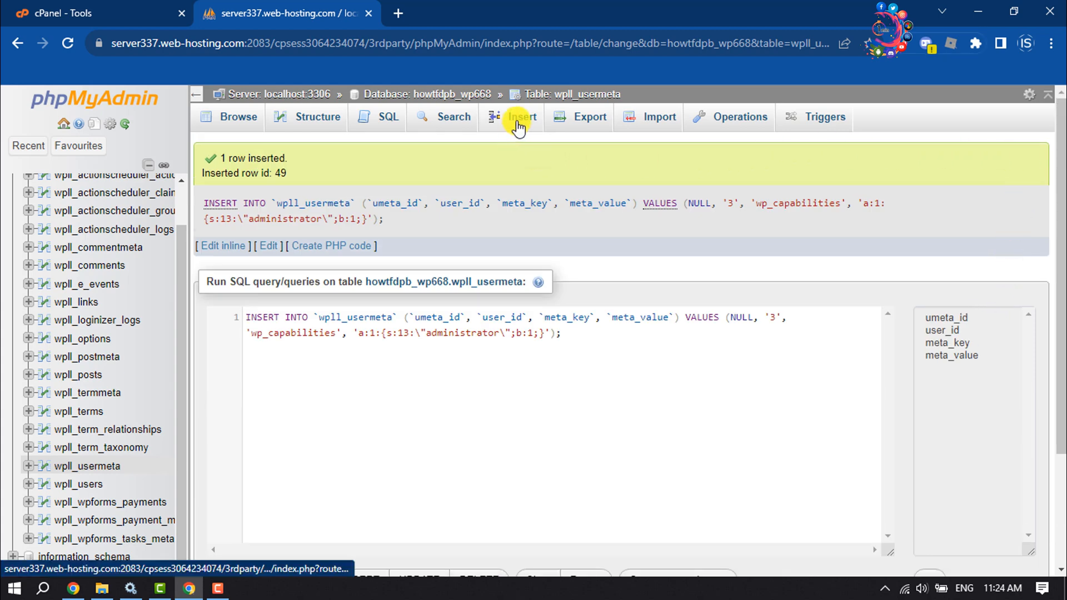
Insert a wpll_usermeta row with user_id 3, meta_key wp_user_level, meta_value 10.
{"action": "left_click", "coordinate": [522, 116]}
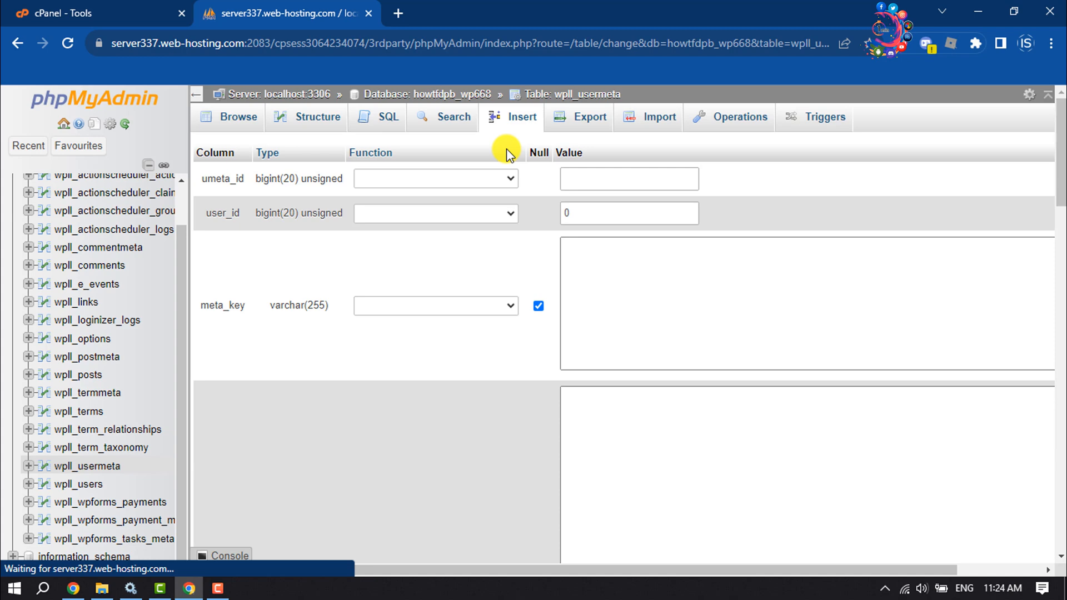
{"action": "mouse_move", "coordinate": [462, 195]}
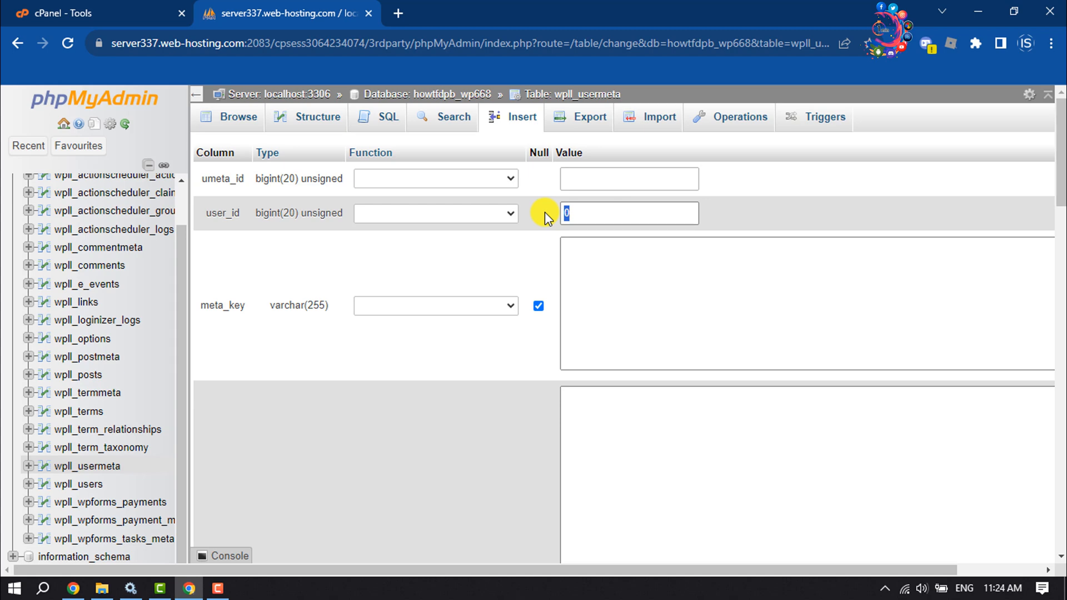
{"action": "type", "text": "3"}
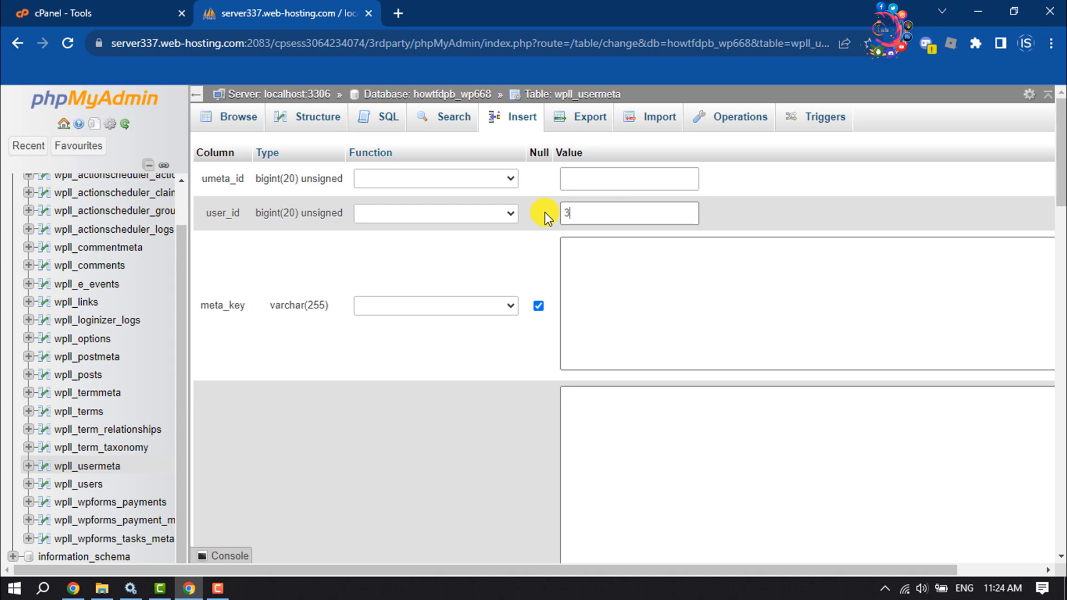
{"action": "right_click", "coordinate": [663, 292]}
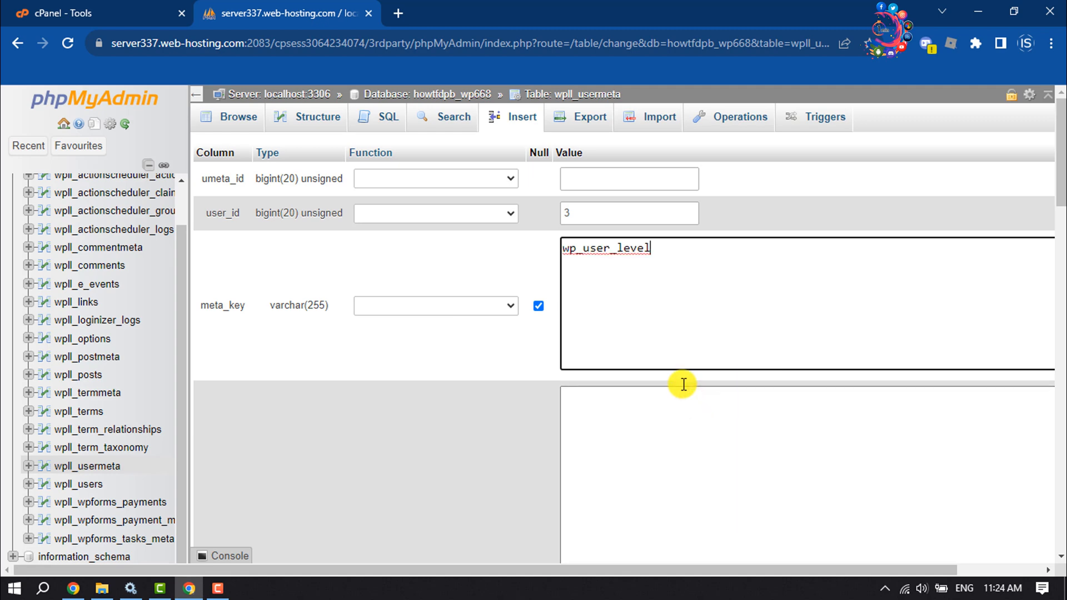
{"action": "scroll", "scroll_direction": "down", "scroll_amount": 3}
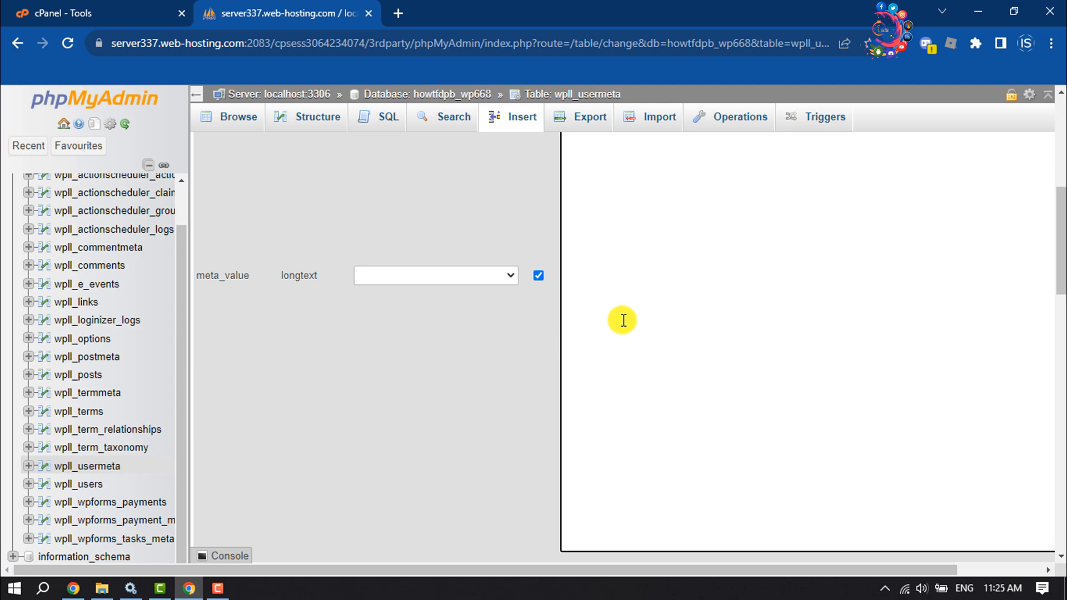
{"action": "scroll", "scroll_direction": "down", "scroll_amount": 3}
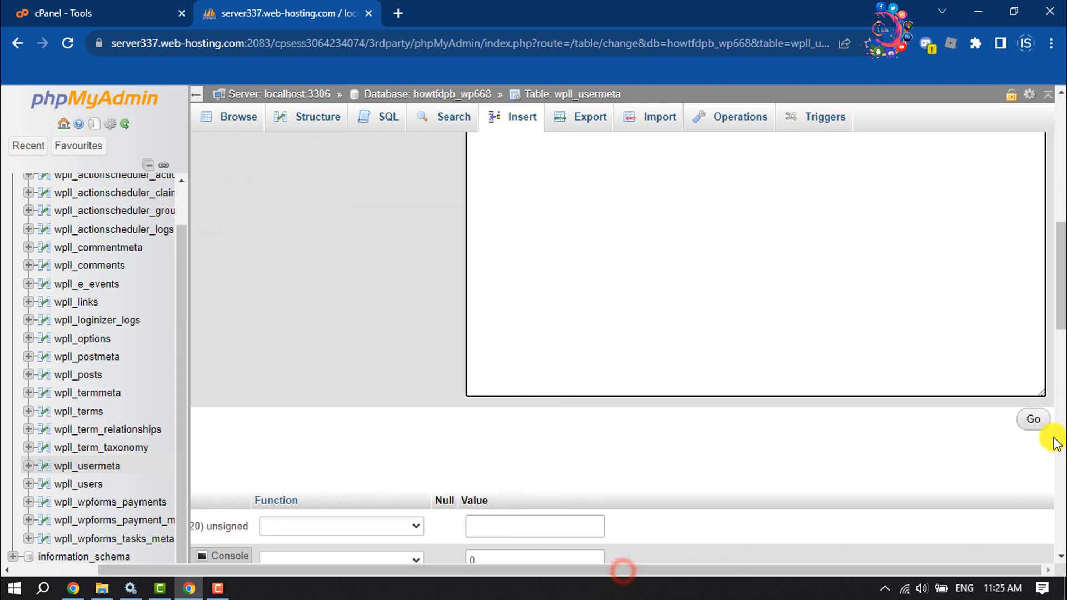
{"action": "left_click", "coordinate": [1033, 419]}
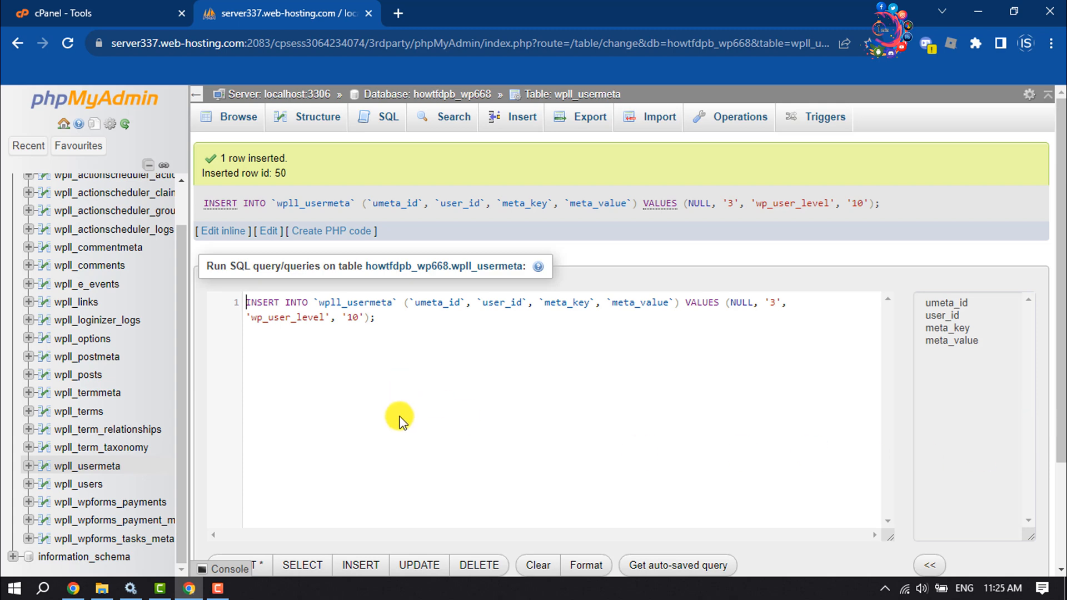
{"action": "mouse_move", "coordinate": [416, 381]}
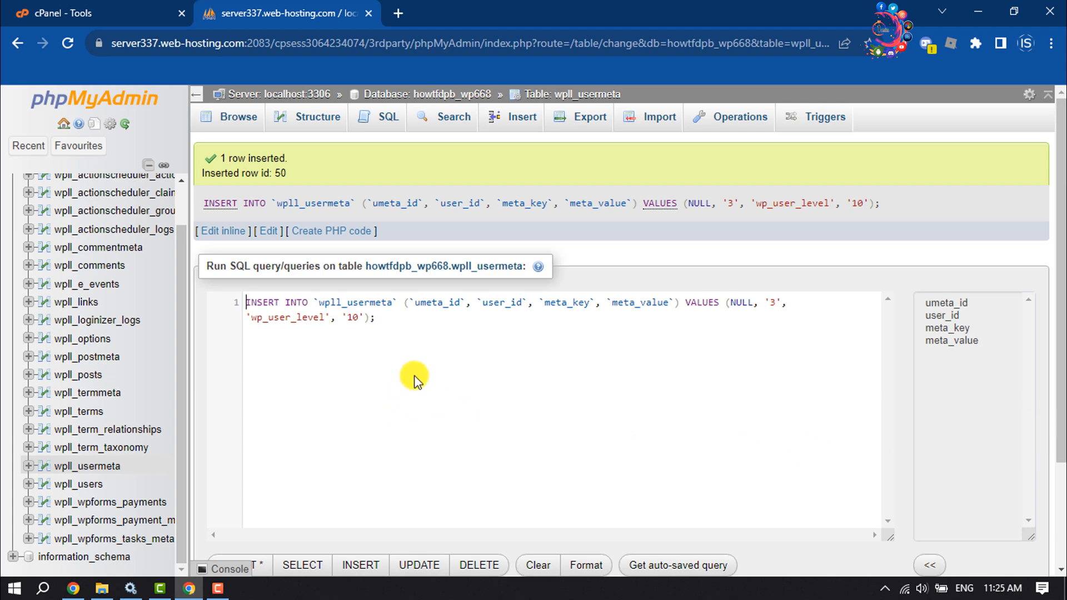
{"action": "mouse_move", "coordinate": [408, 377]}
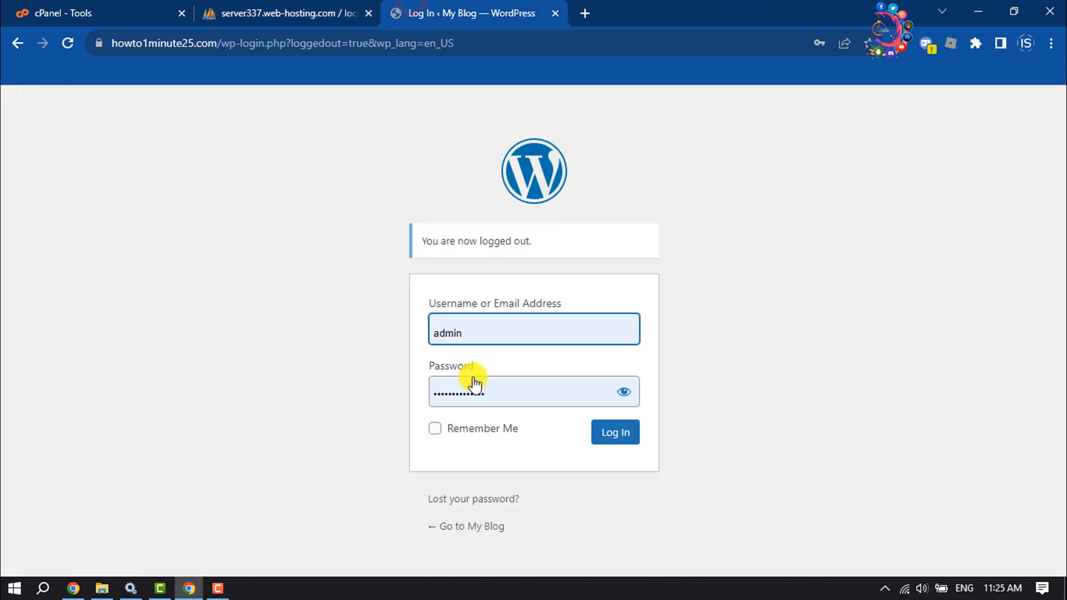
Log in on wp-login.php as test2 and verify the Howdy menu shows that account.
{"action": "left_click", "coordinate": [533, 329]}
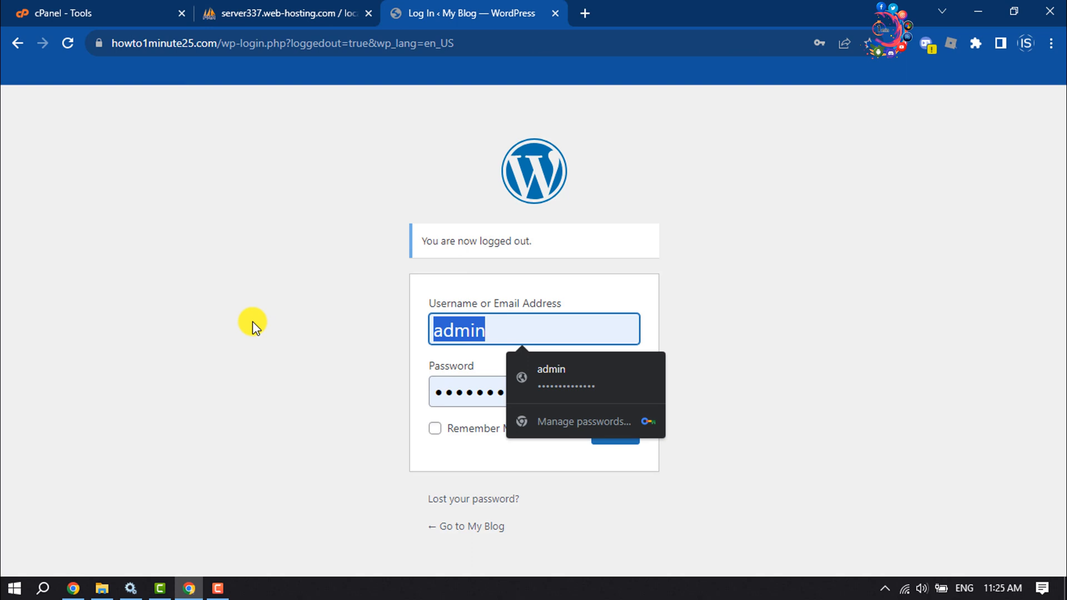
{"action": "type", "text": "test2"}
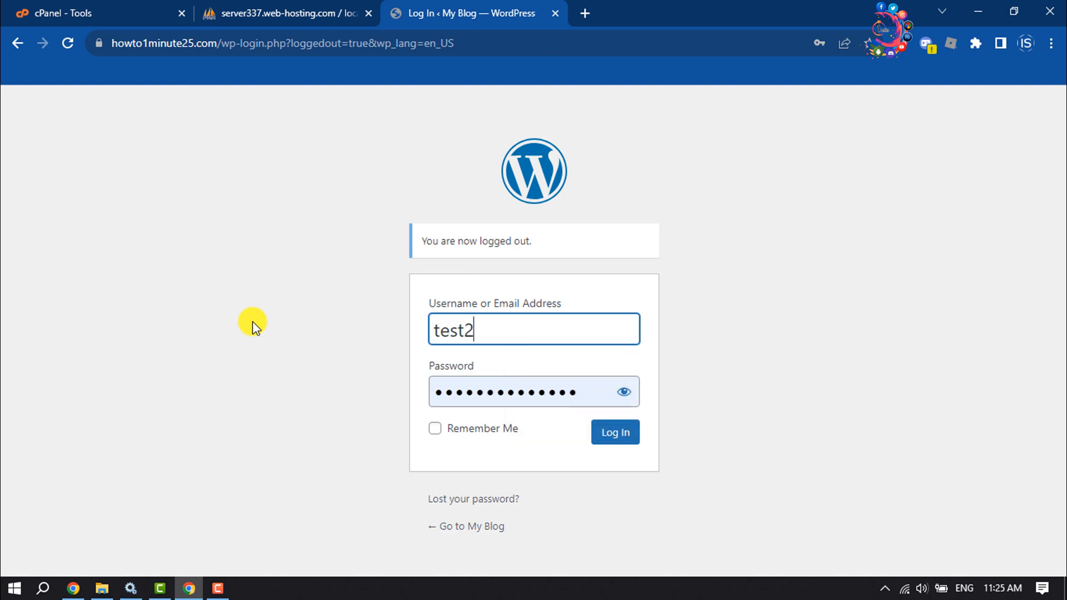
{"action": "left_click", "coordinate": [535, 391]}
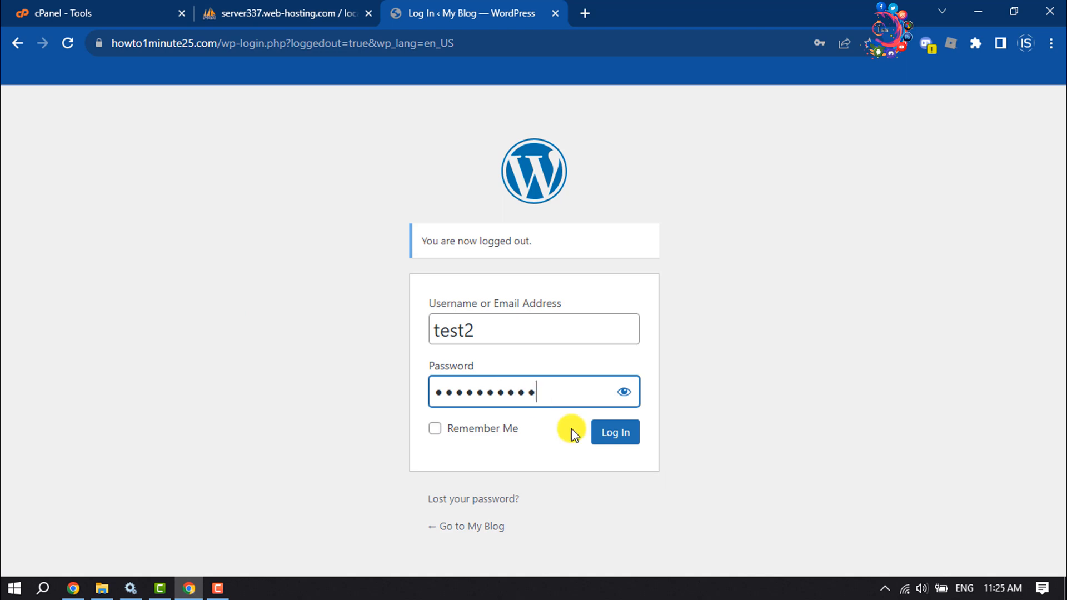
{"action": "left_click", "coordinate": [614, 433]}
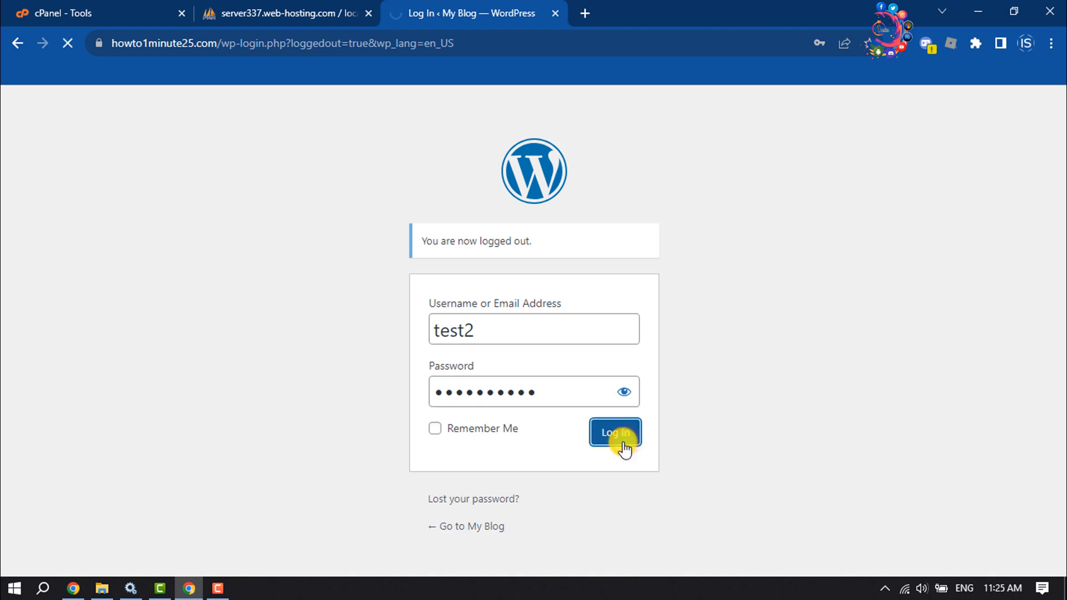
{"action": "left_click", "coordinate": [614, 432]}
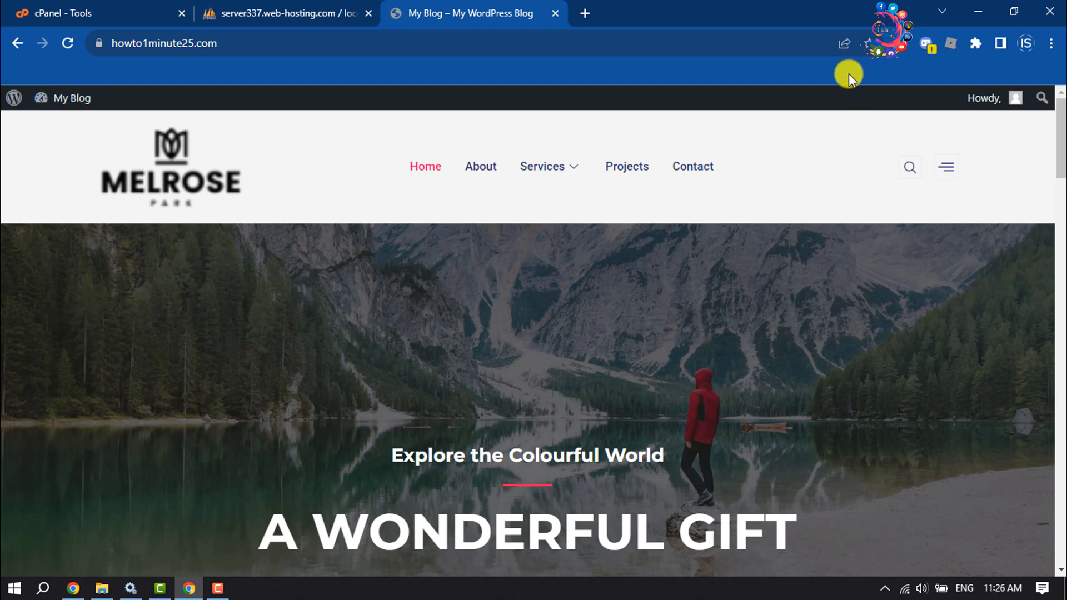
{"action": "left_click", "coordinate": [1017, 98]}
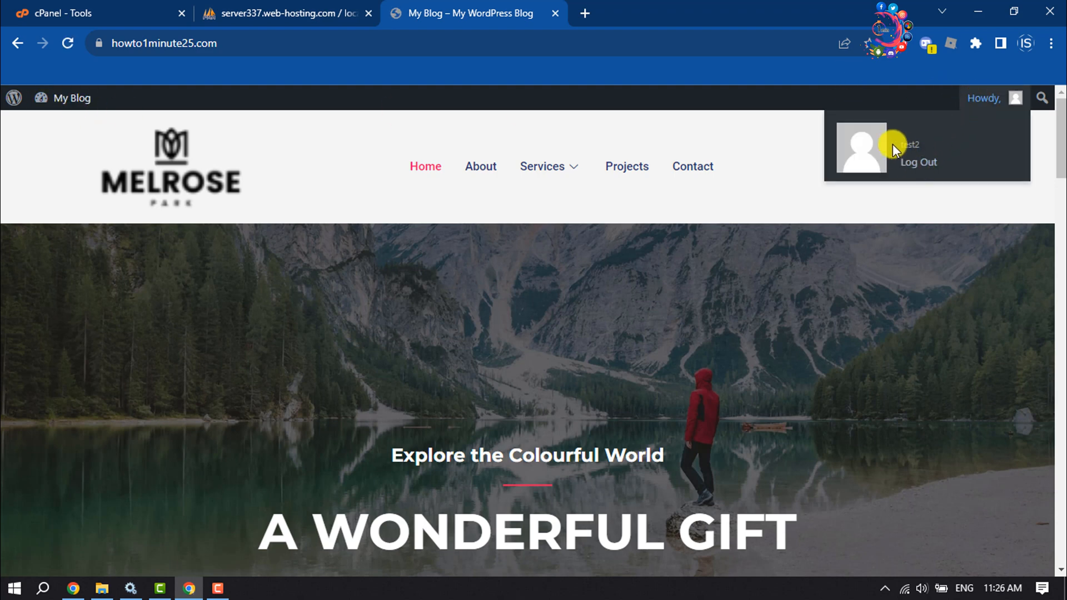